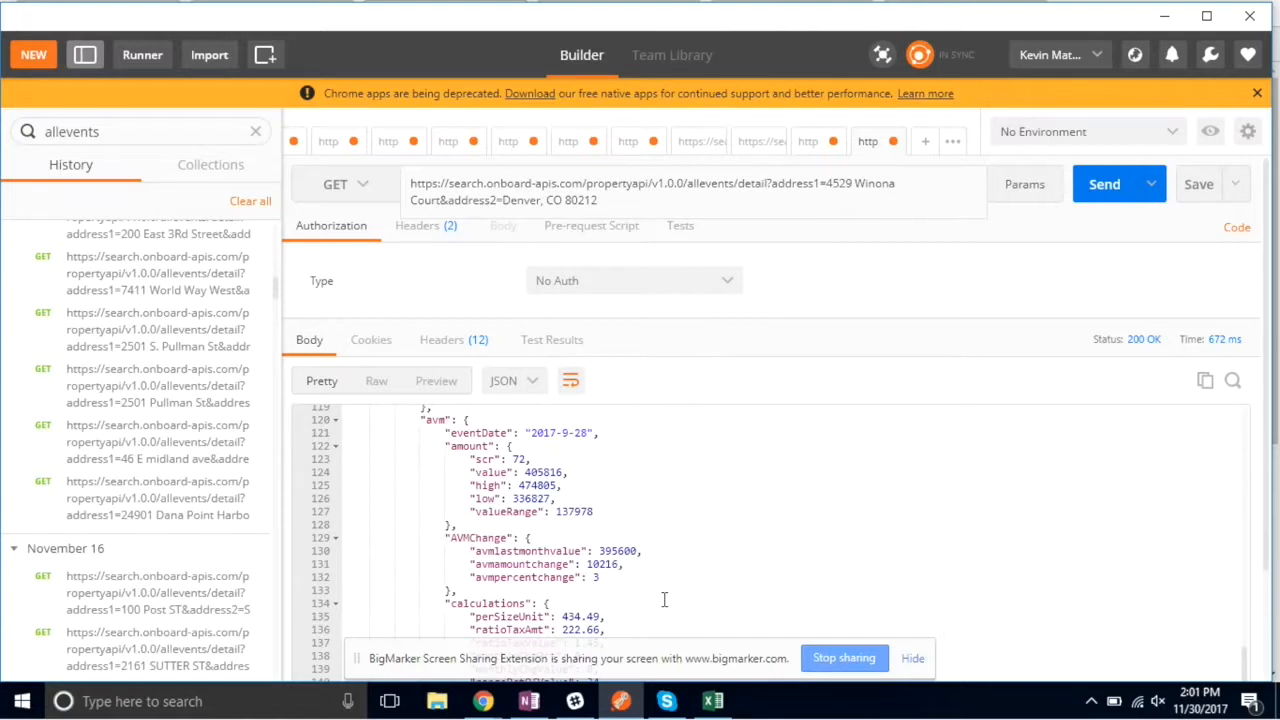
{"action": "mouse_move", "coordinate": [484, 700]}
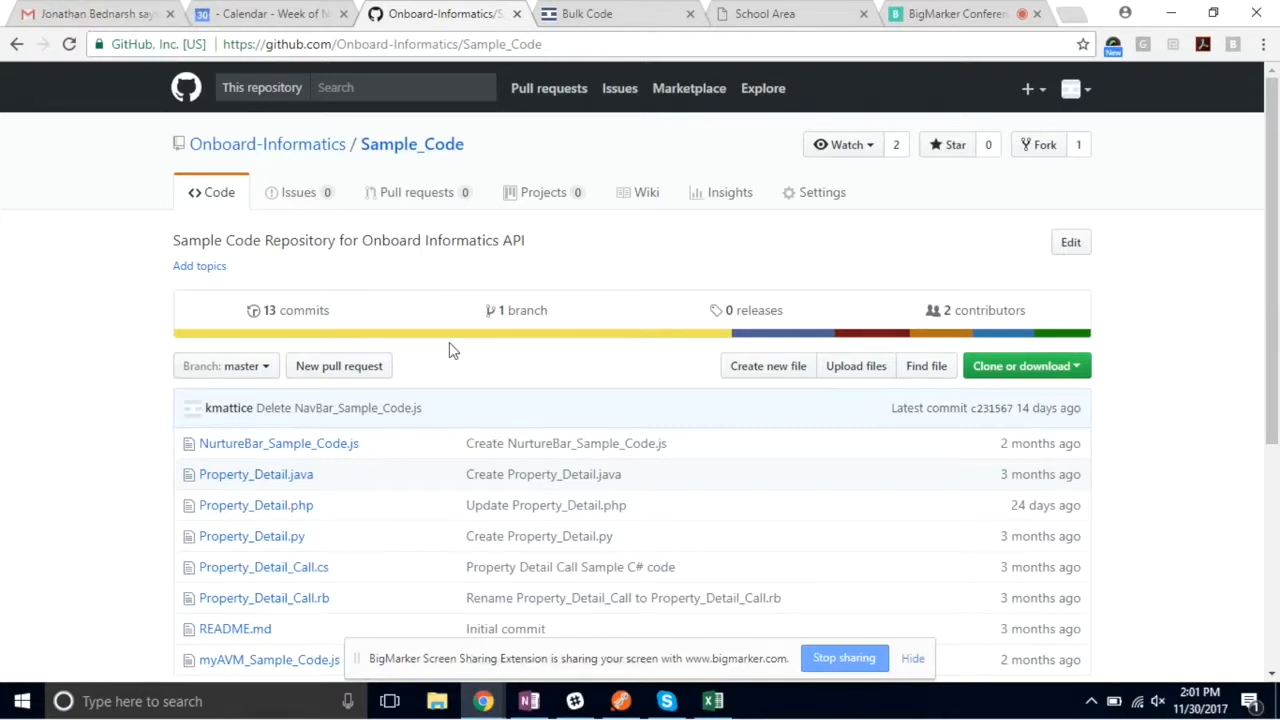
{"action": "scroll", "scroll_direction": "down", "scroll_amount": 3}
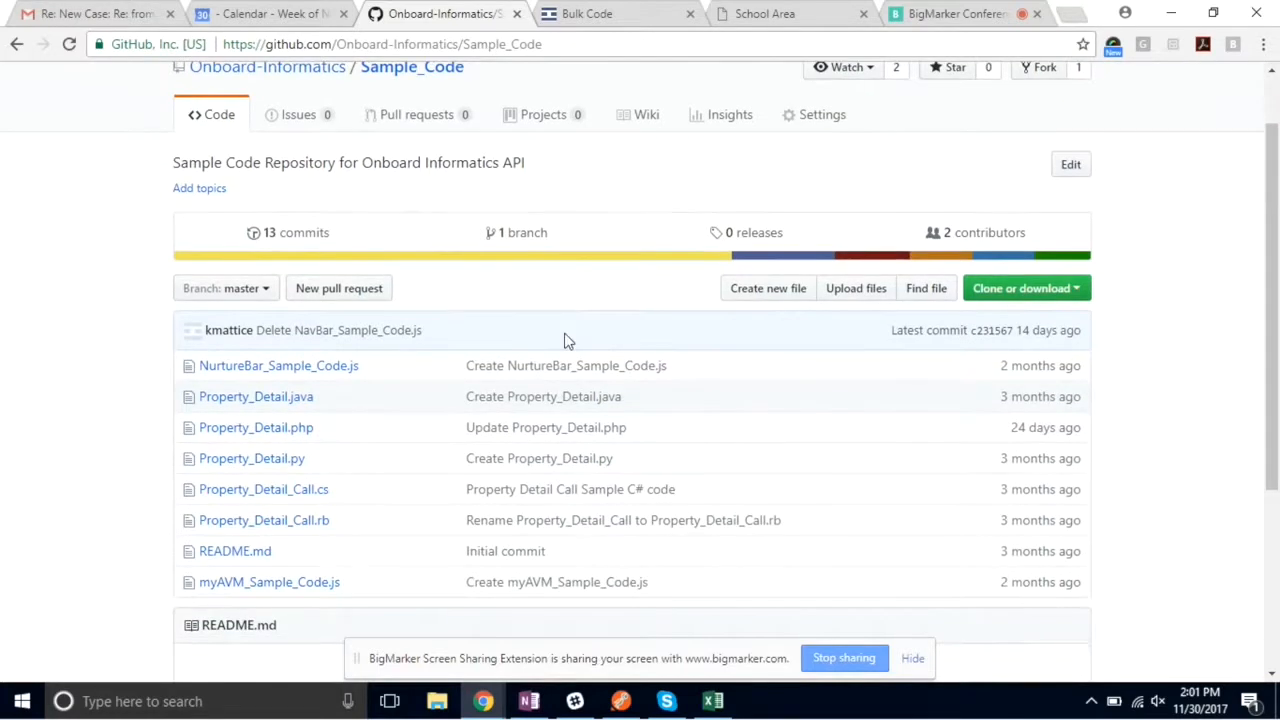
{"action": "scroll", "scroll_direction": "up", "scroll_amount": 3}
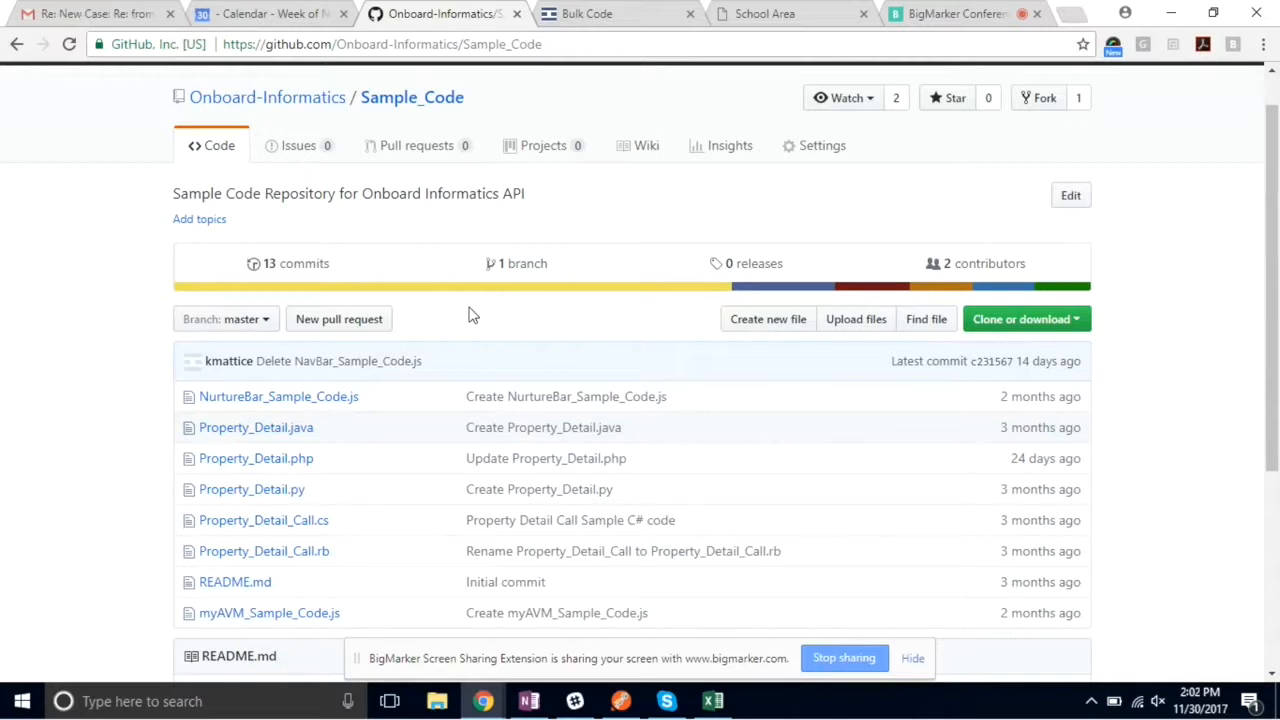
{"action": "mouse_move", "coordinate": [256, 458]}
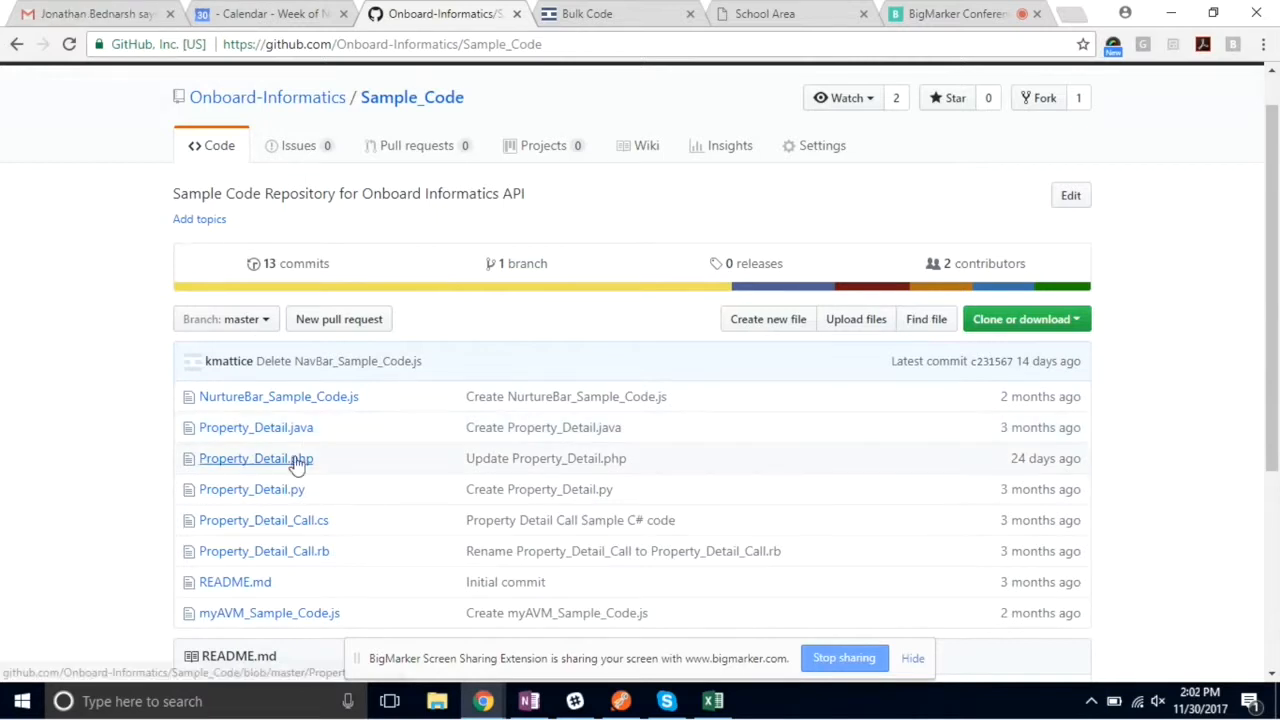
{"action": "left_click", "coordinate": [256, 458]}
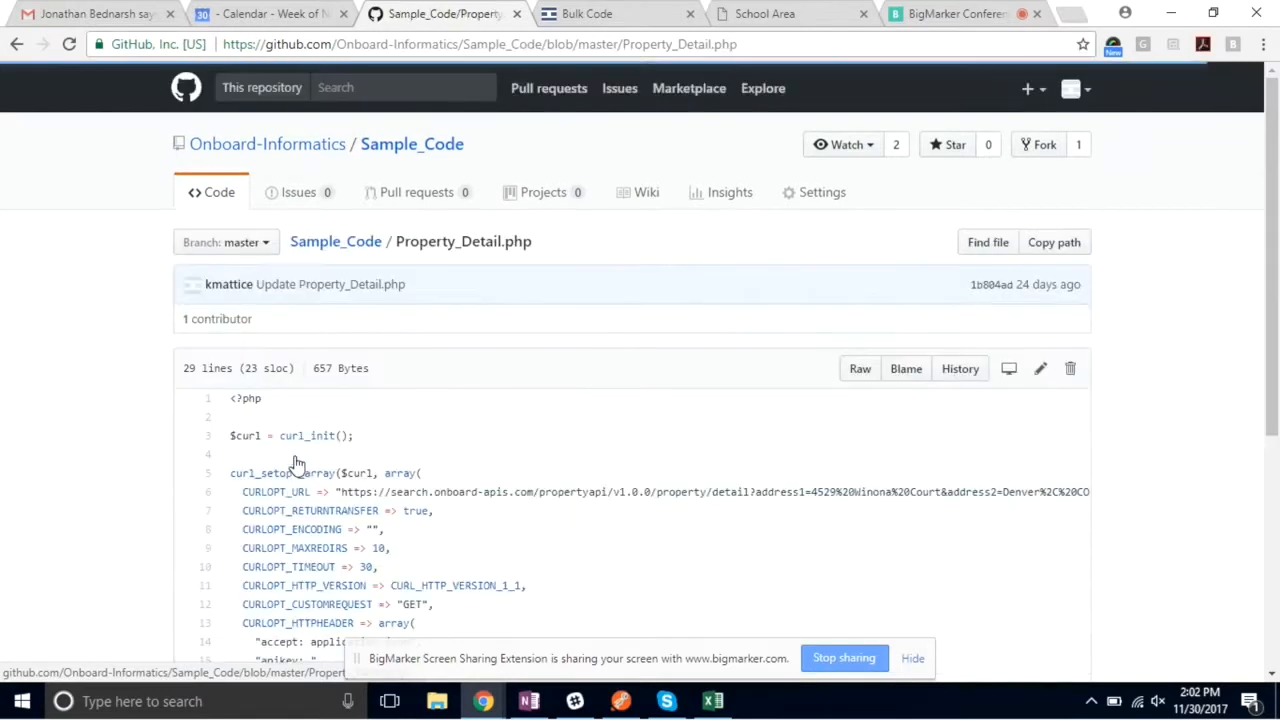
{"action": "scroll", "scroll_direction": "down", "scroll_amount": 3}
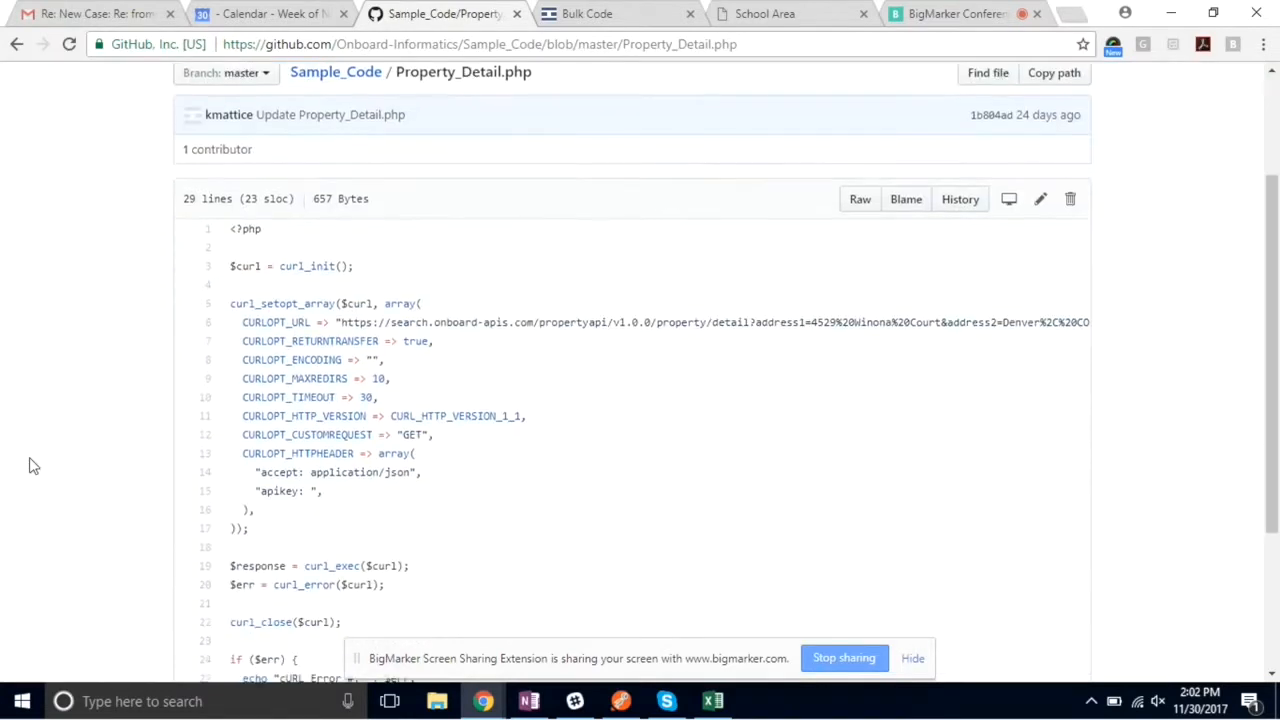
{"action": "scroll", "scroll_direction": "down", "scroll_amount": 3}
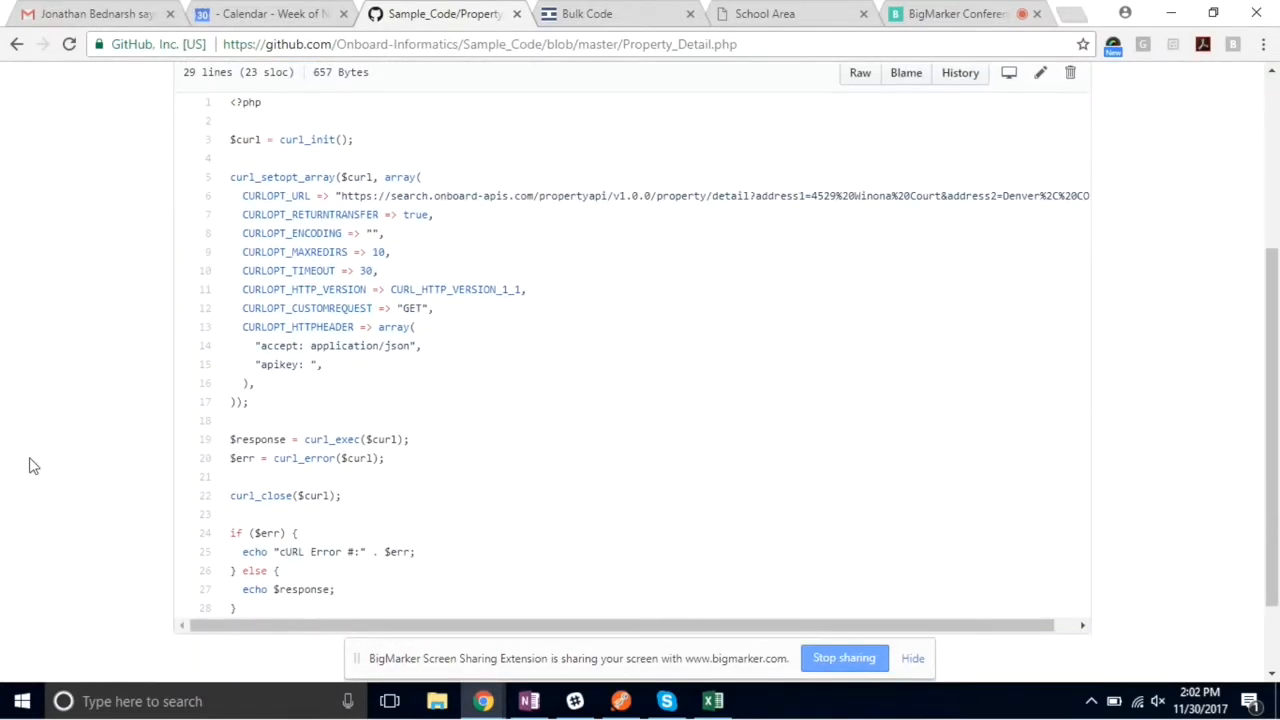
{"action": "mouse_move", "coordinate": [436, 324]}
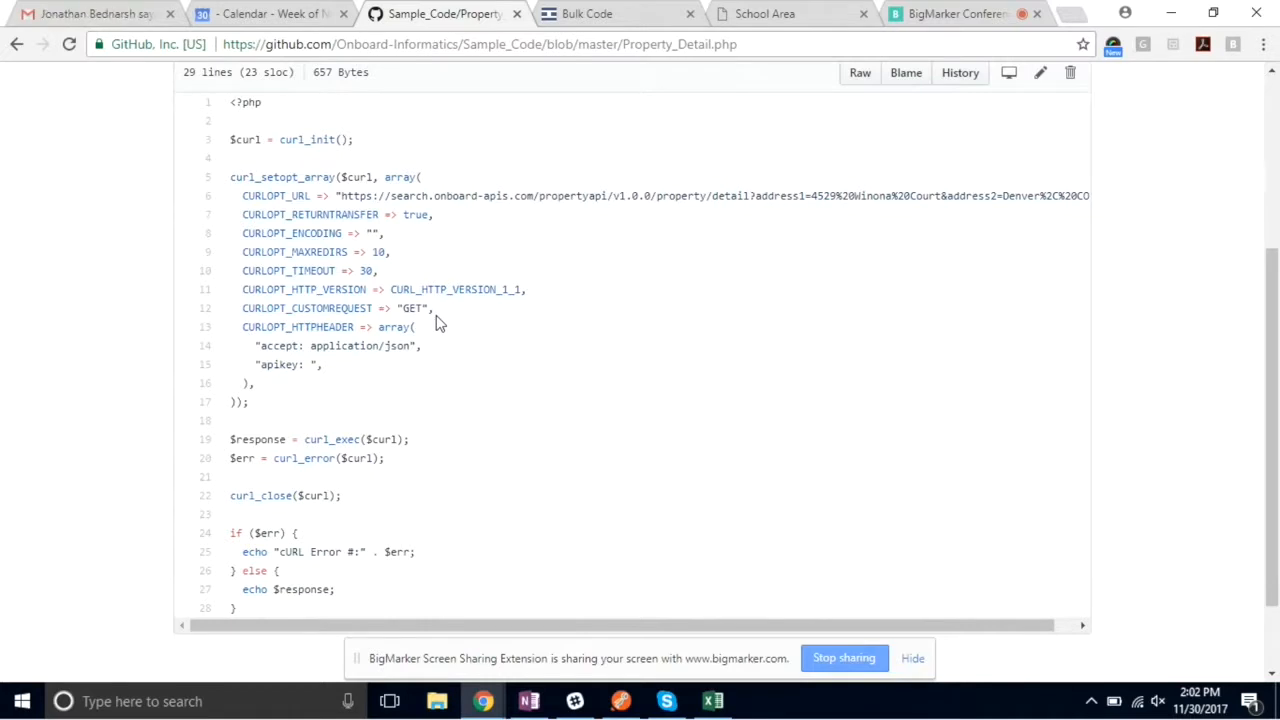
{"action": "mouse_move", "coordinate": [320, 376]}
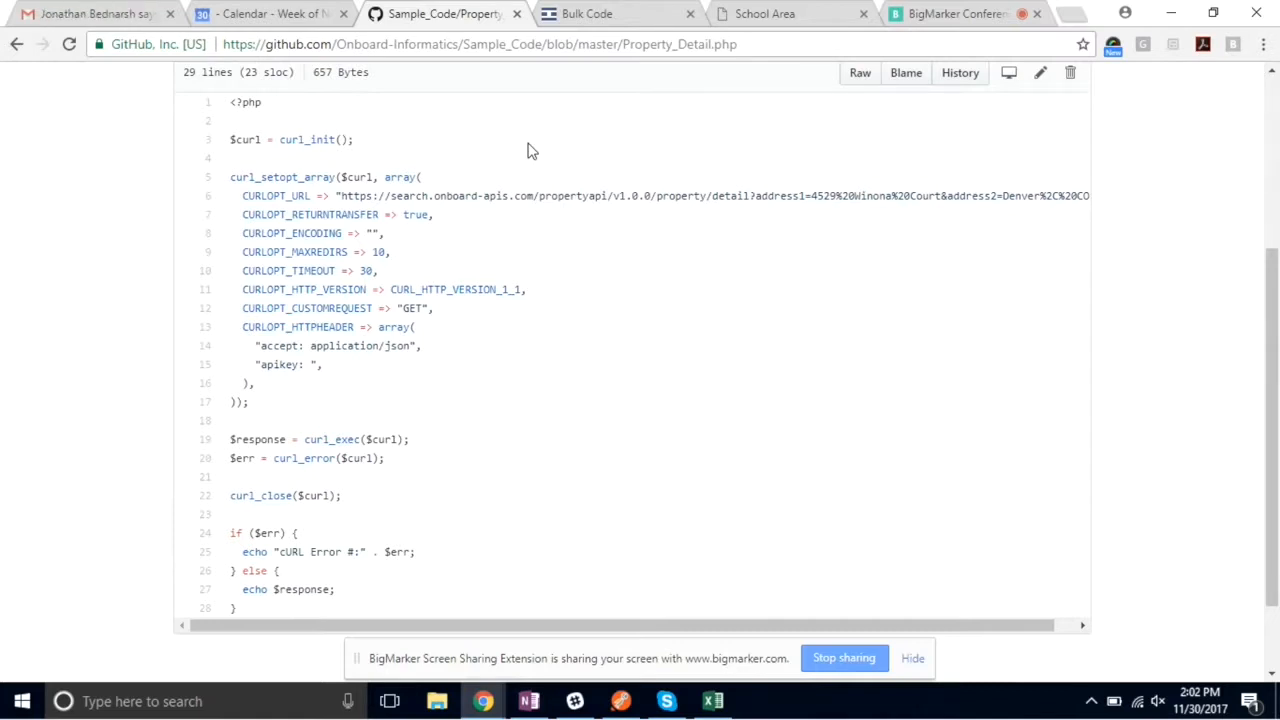
{"action": "mouse_move", "coordinate": [930, 216]}
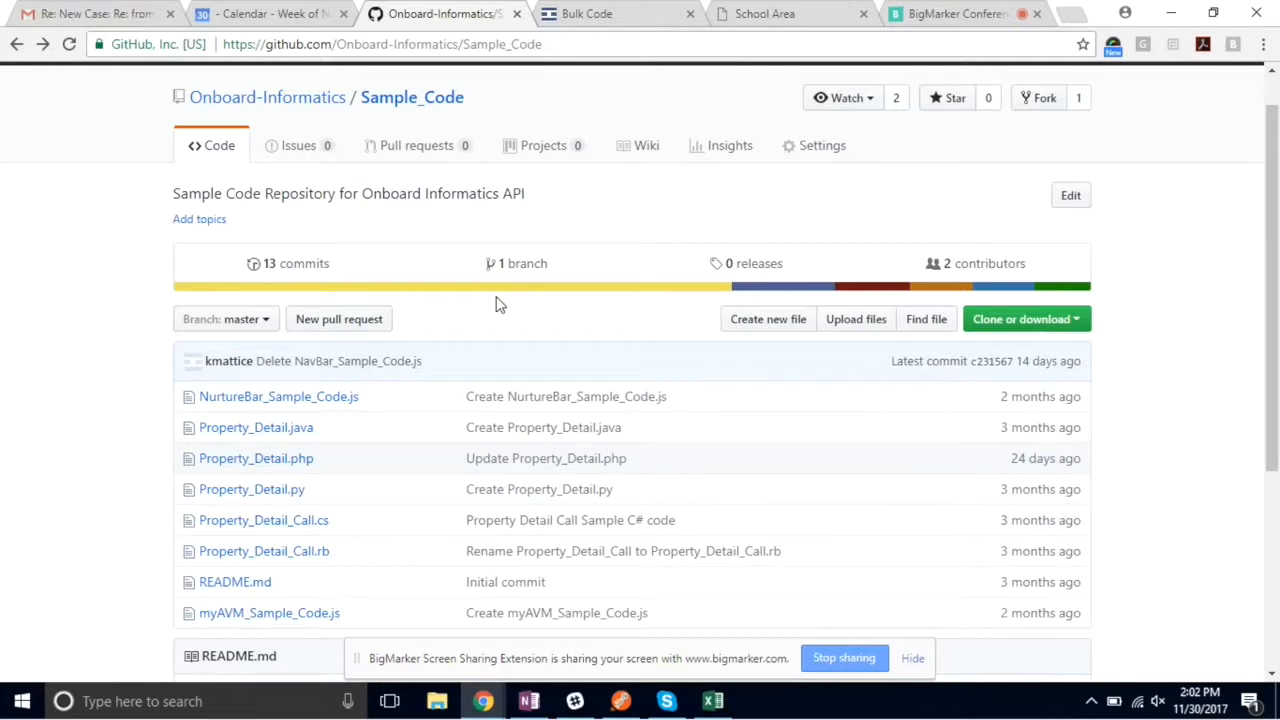
{"action": "mouse_move", "coordinate": [276, 636]}
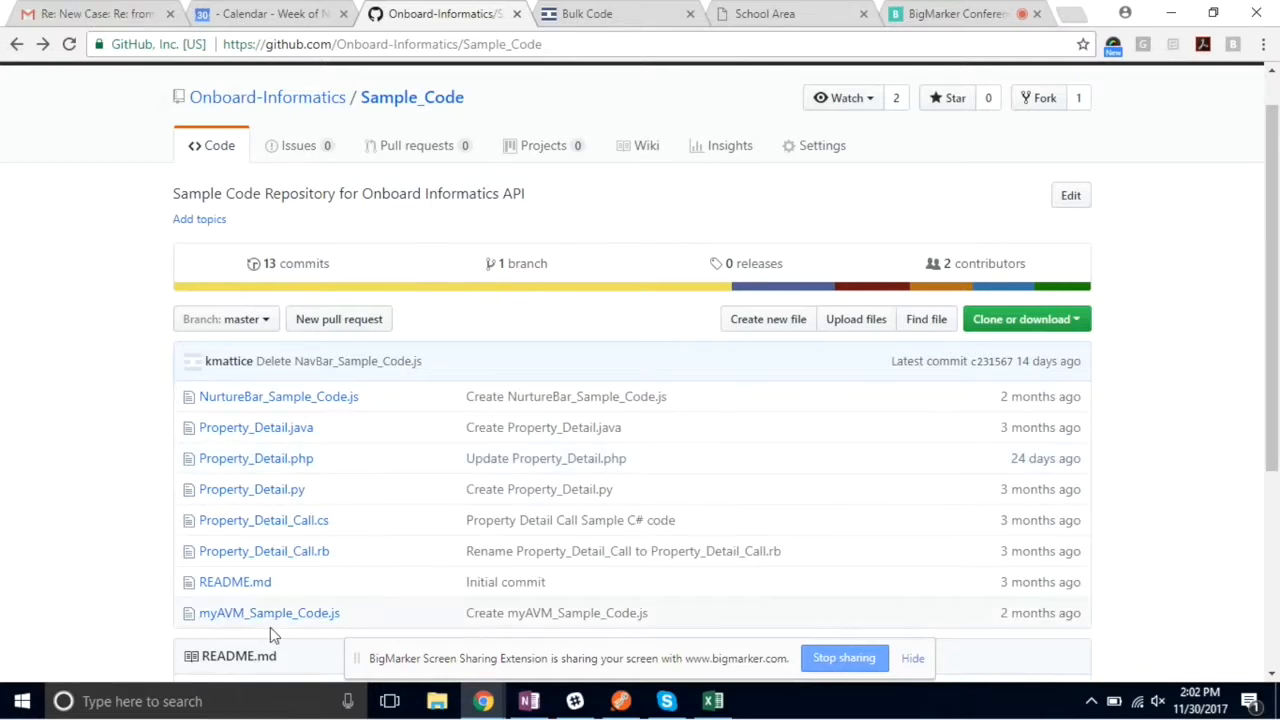
{"action": "mouse_move", "coordinate": [278, 396]}
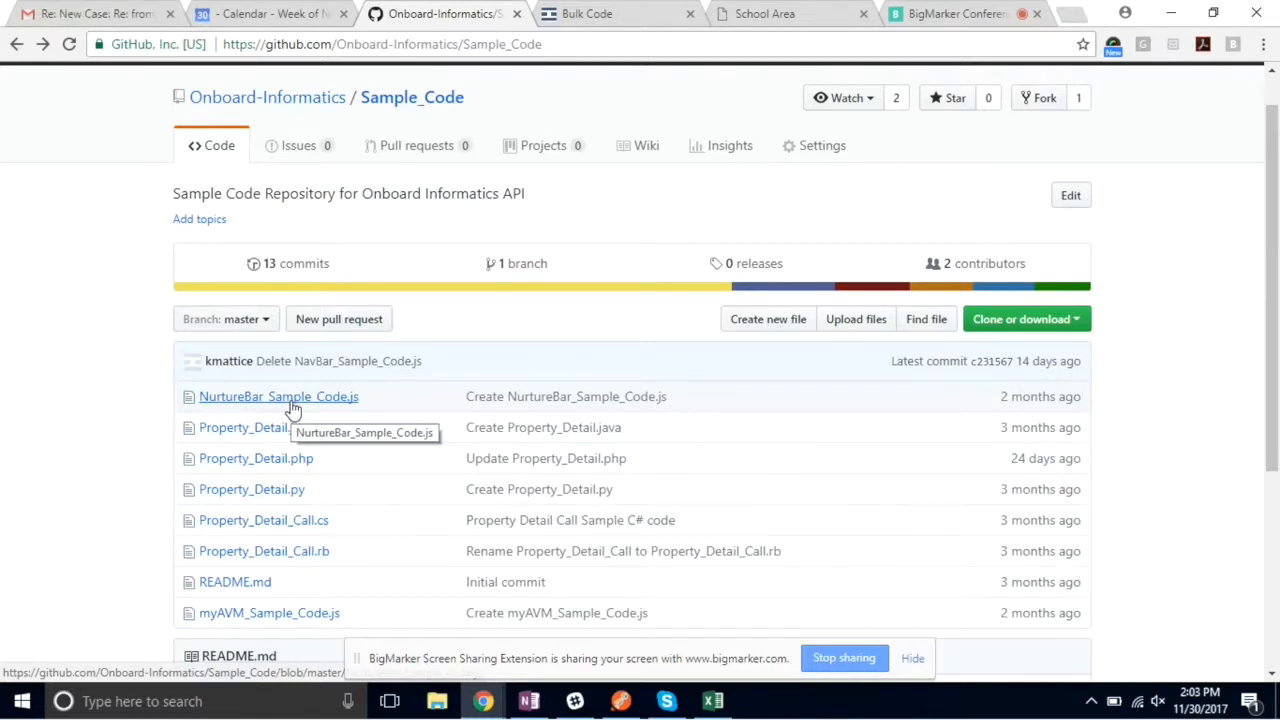
{"action": "left_click", "coordinate": [940, 12]}
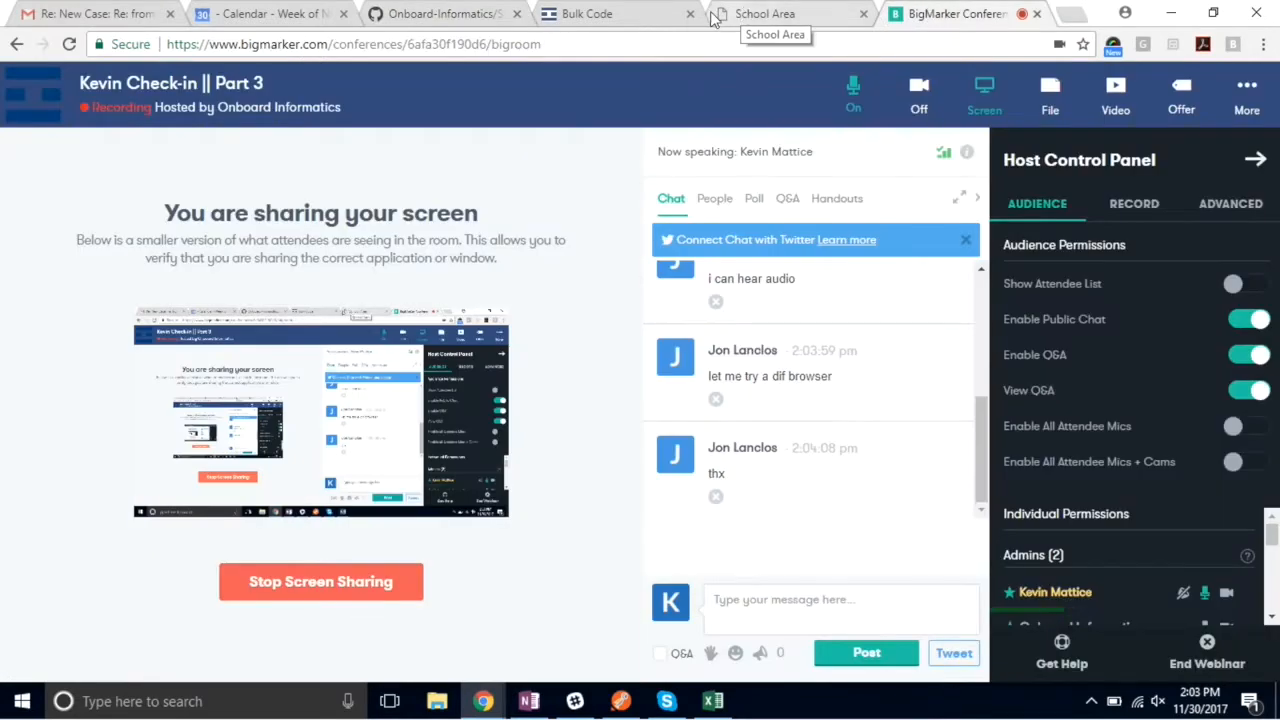
{"action": "left_click", "coordinate": [440, 12]}
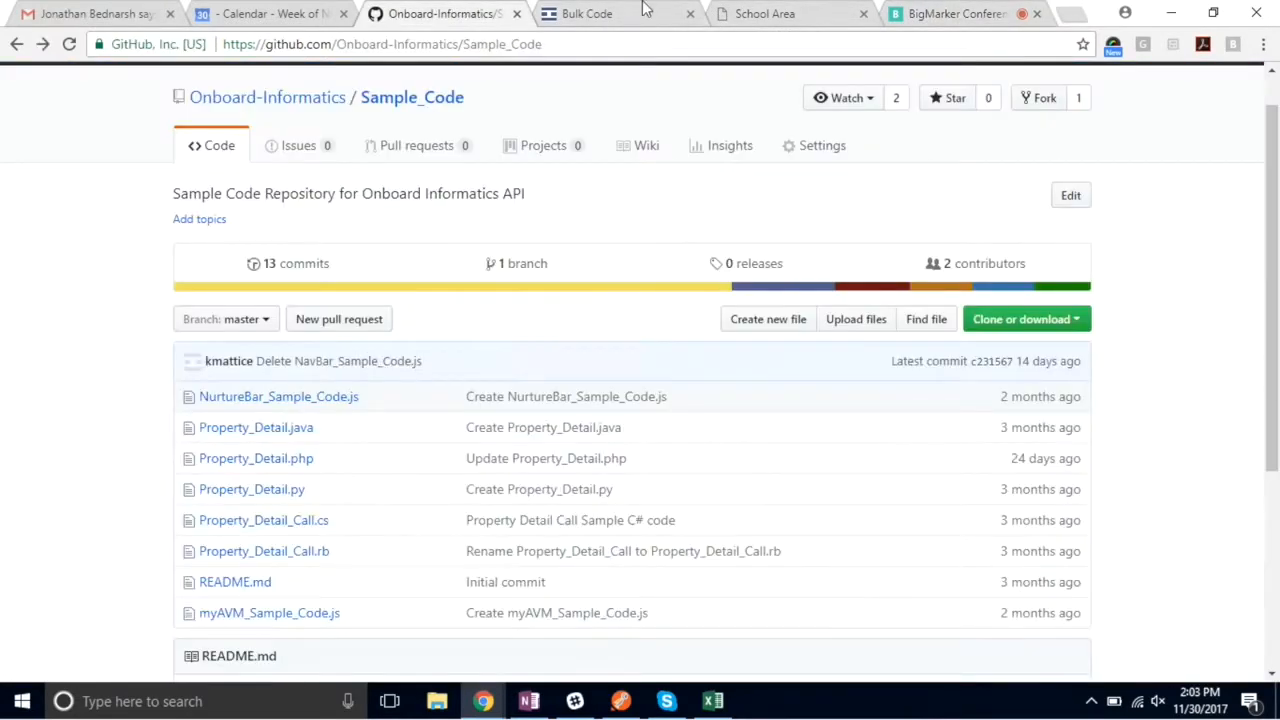
{"action": "left_click", "coordinate": [764, 12]}
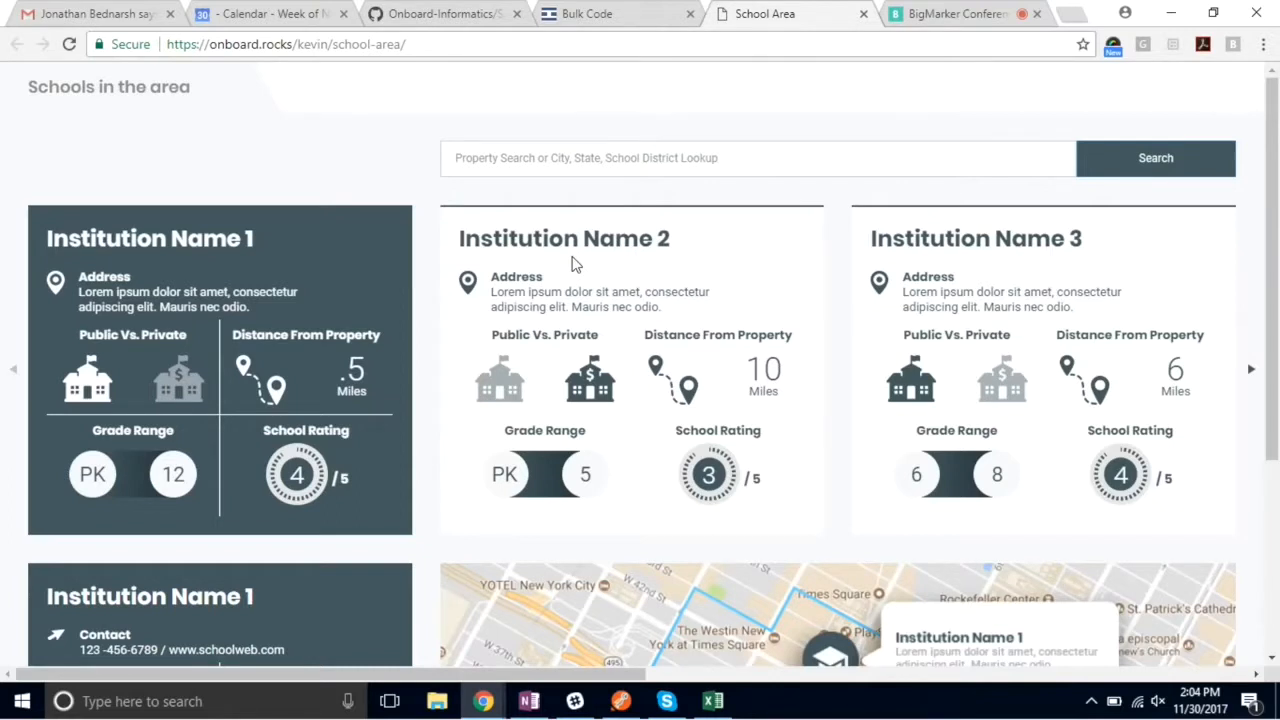
- Scroll through the institution cards and nearby-schools map for Institution Name 1, then return to the top
{"action": "scroll", "scroll_direction": "down", "scroll_amount": 3}
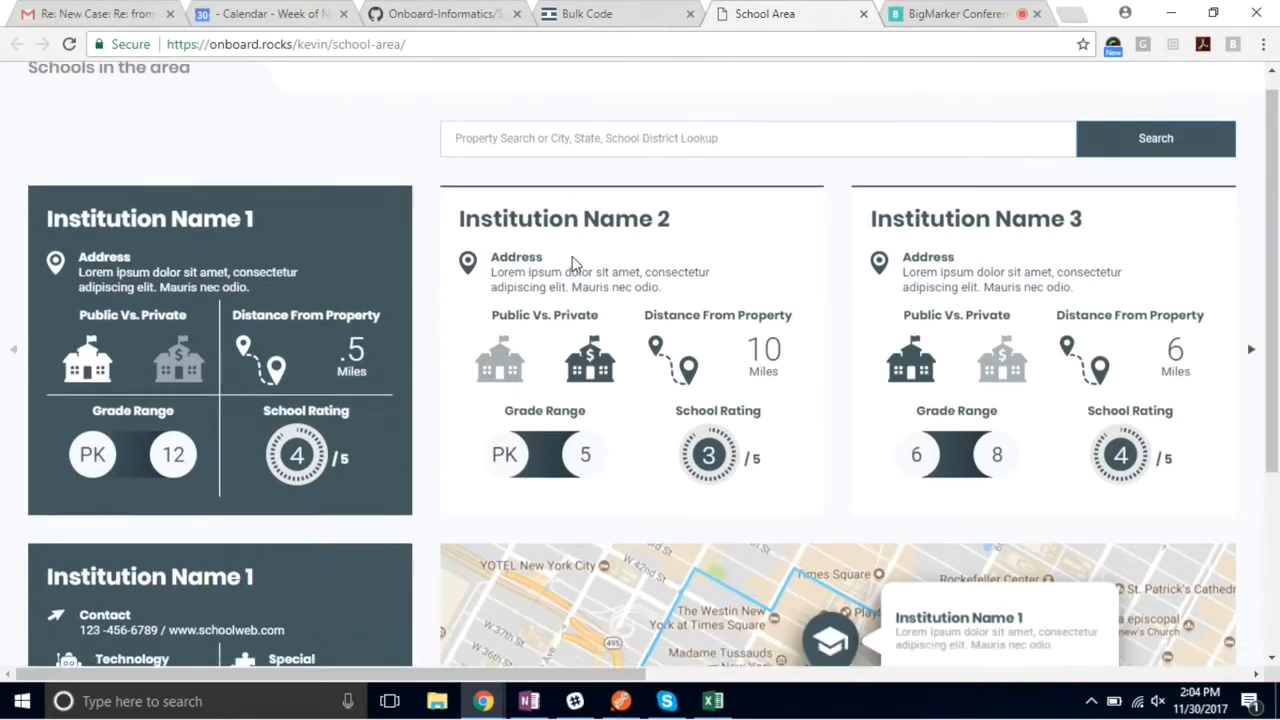
{"action": "scroll", "scroll_direction": "down", "scroll_amount": 3}
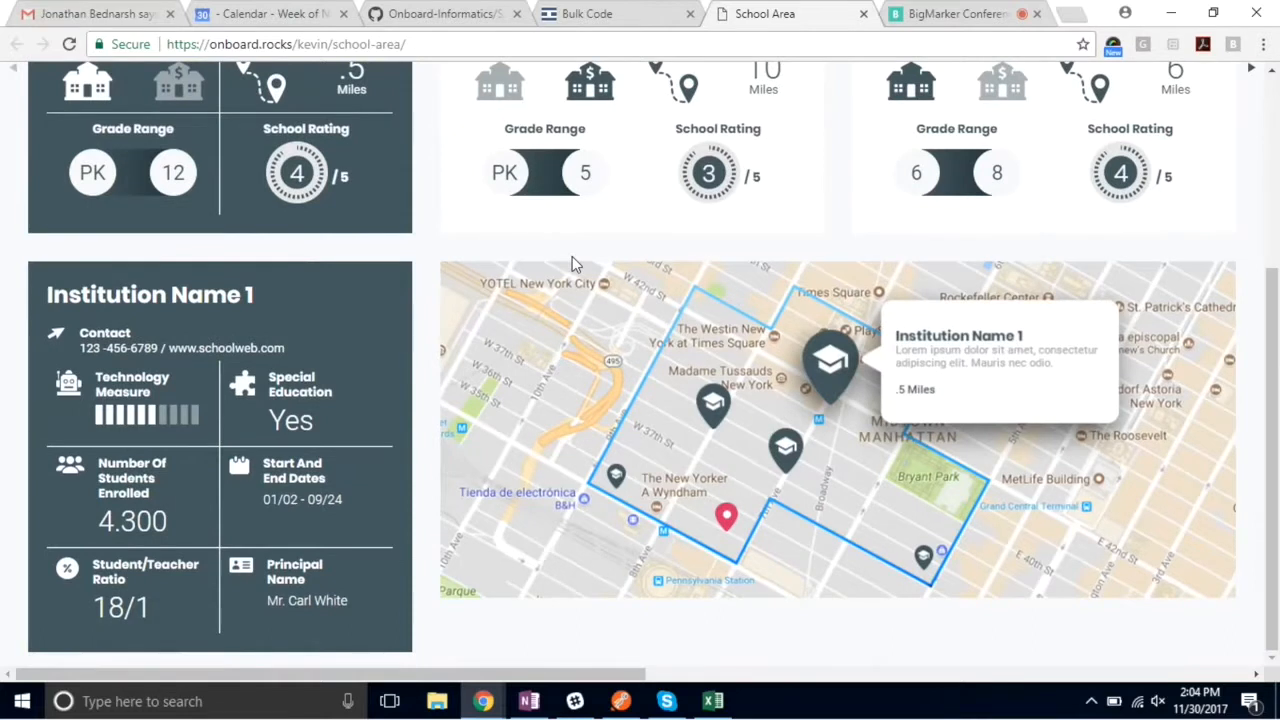
{"action": "scroll", "scroll_direction": "up", "scroll_amount": 3}
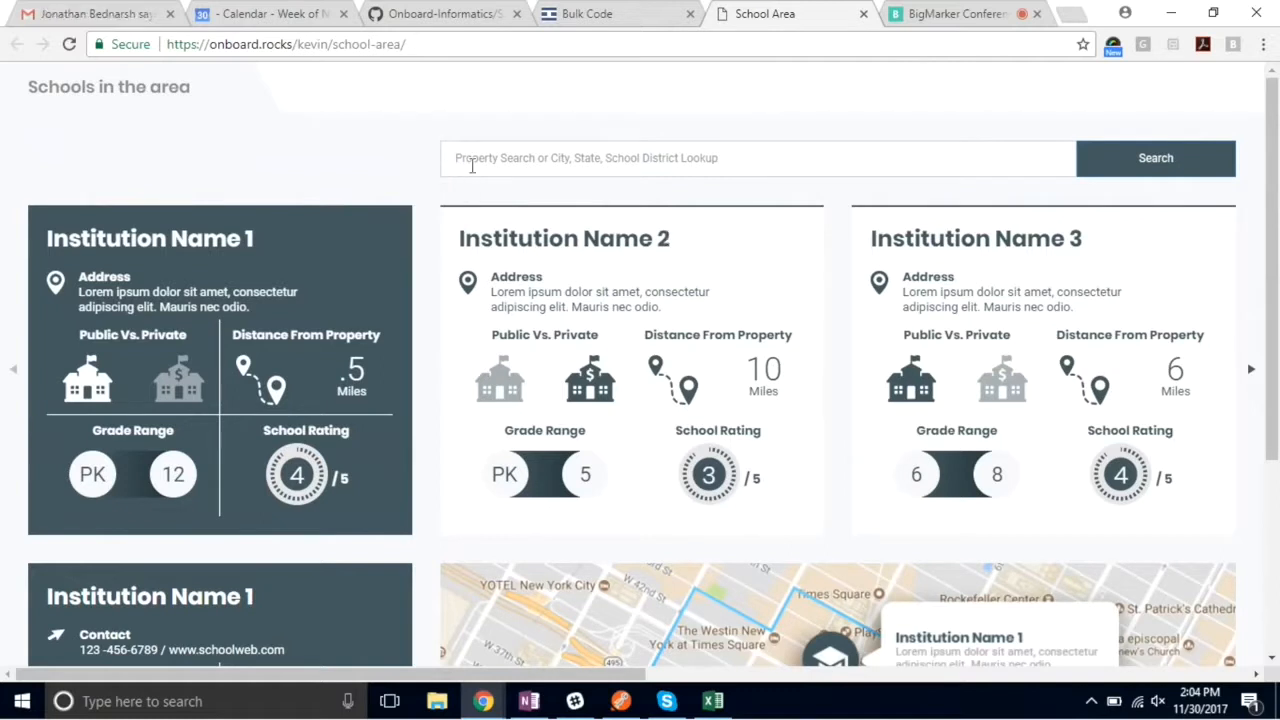
{"action": "mouse_move", "coordinate": [236, 312]}
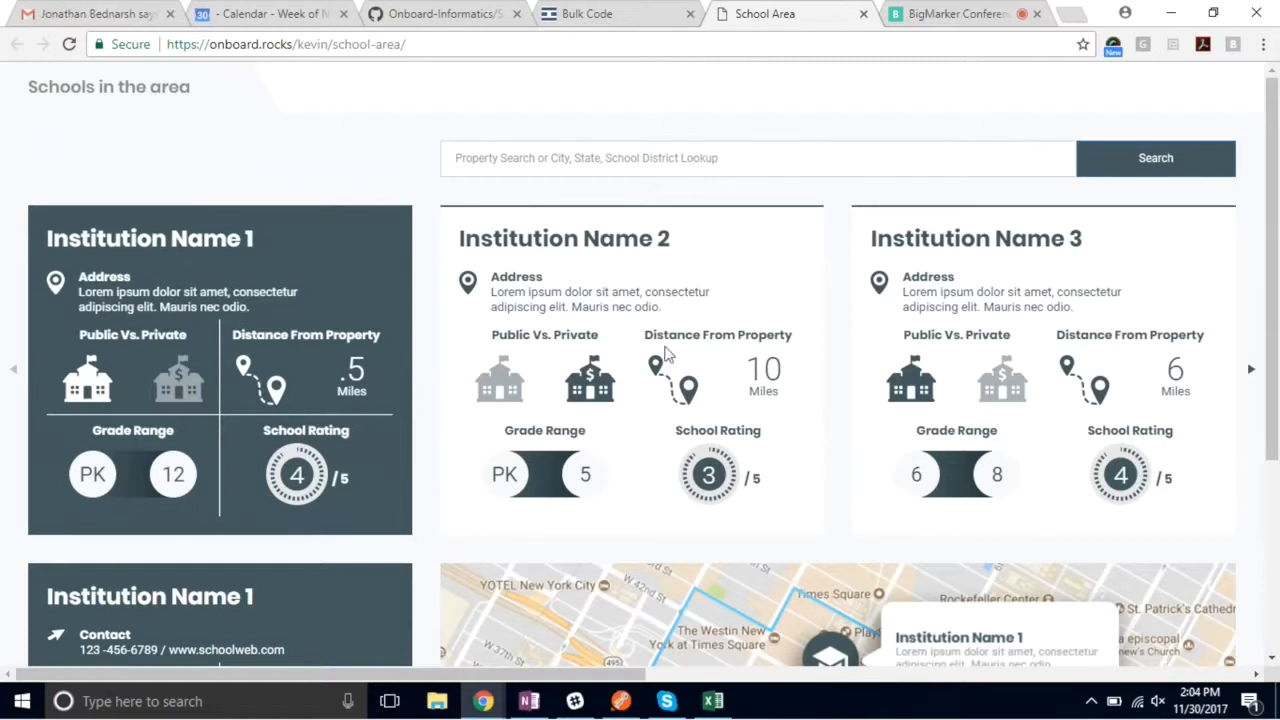
{"action": "mouse_move", "coordinate": [368, 332]}
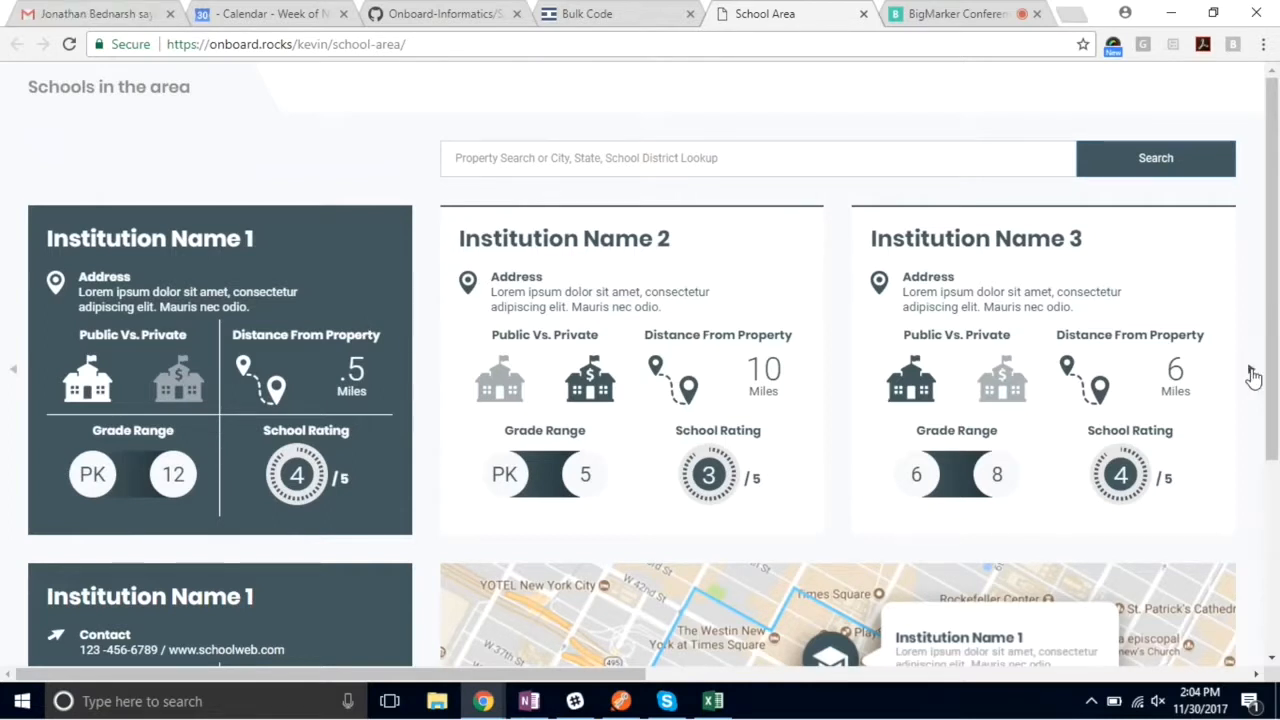
{"action": "scroll", "scroll_direction": "down", "scroll_amount": 3}
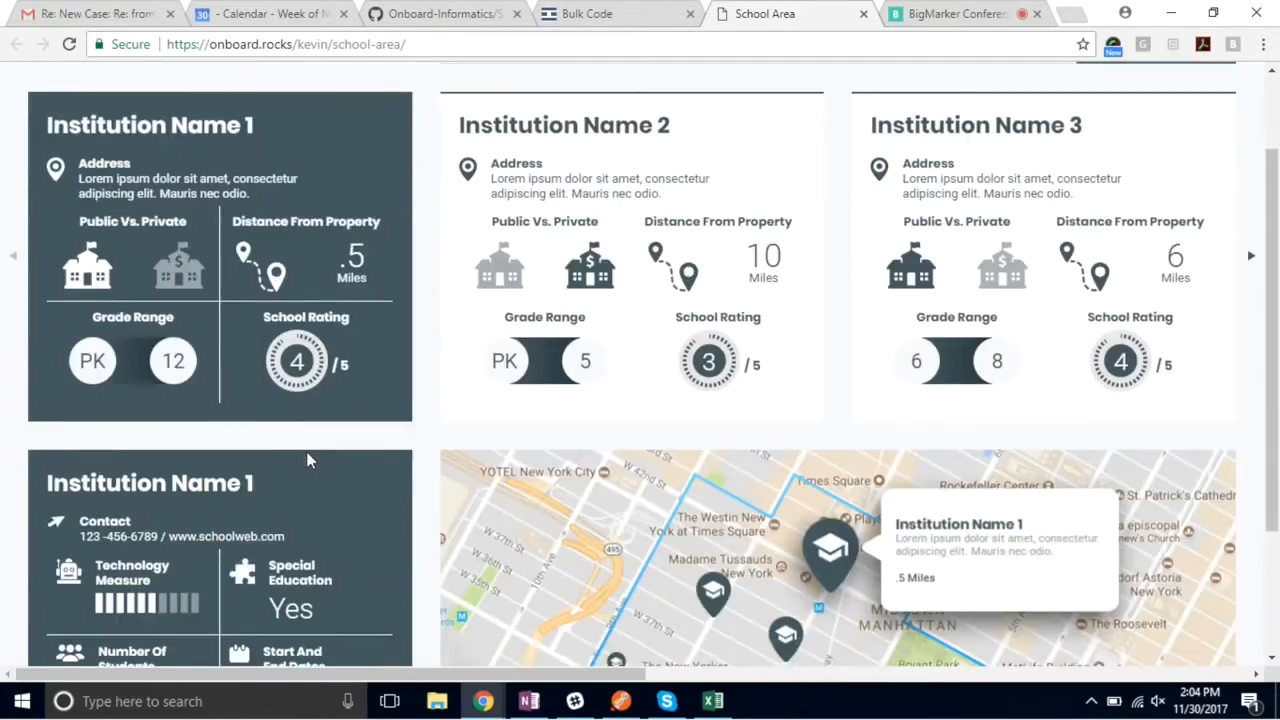
{"action": "scroll", "scroll_direction": "down", "scroll_amount": 3}
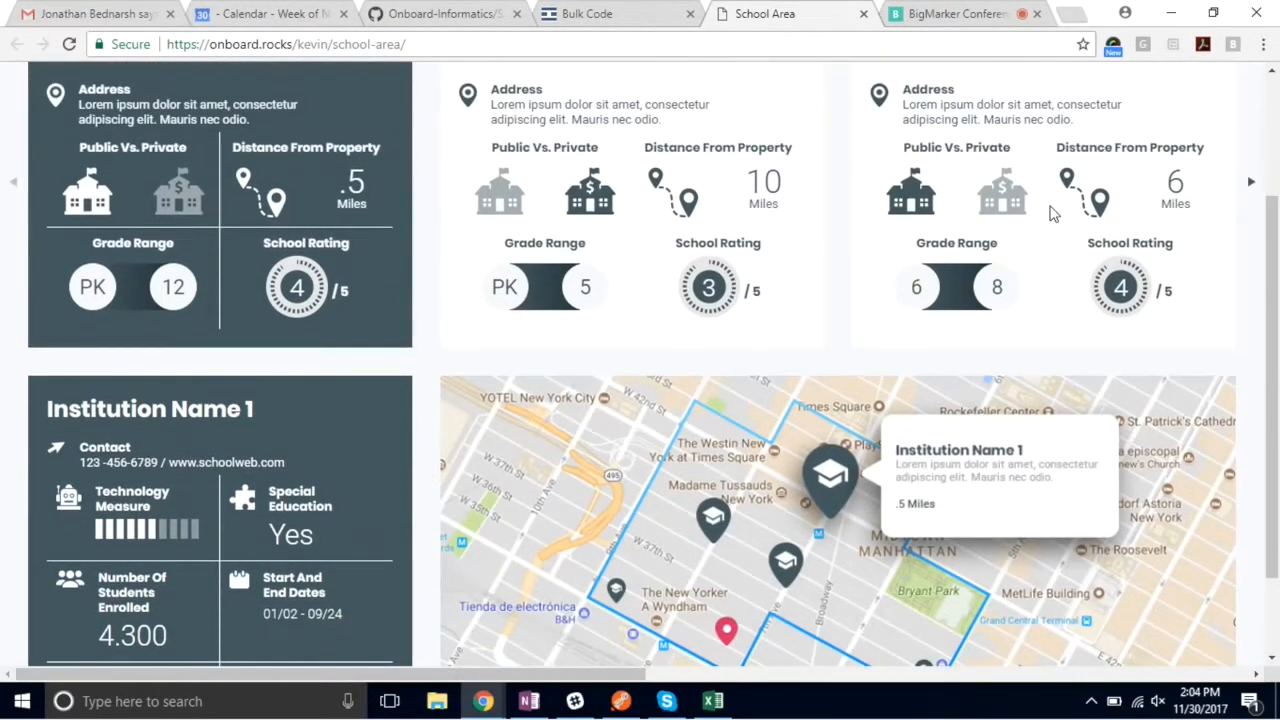
{"action": "scroll", "scroll_direction": "down", "scroll_amount": 3}
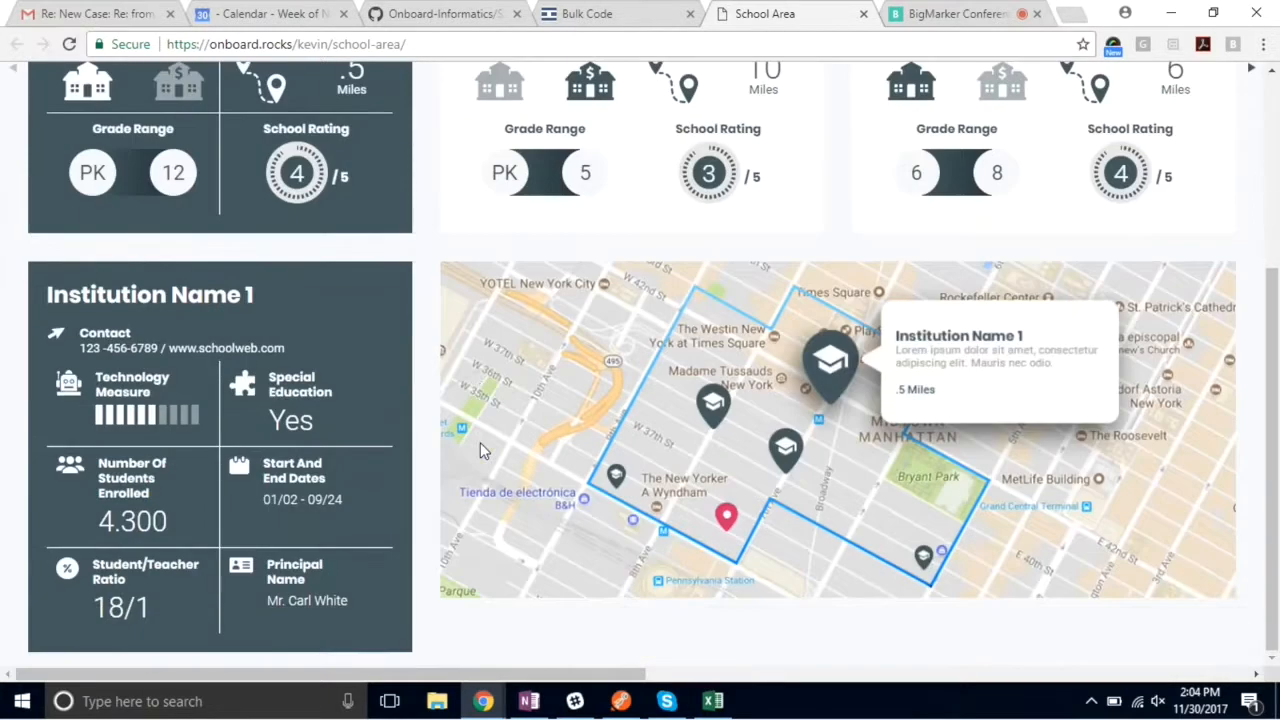
{"action": "mouse_move", "coordinate": [224, 480]}
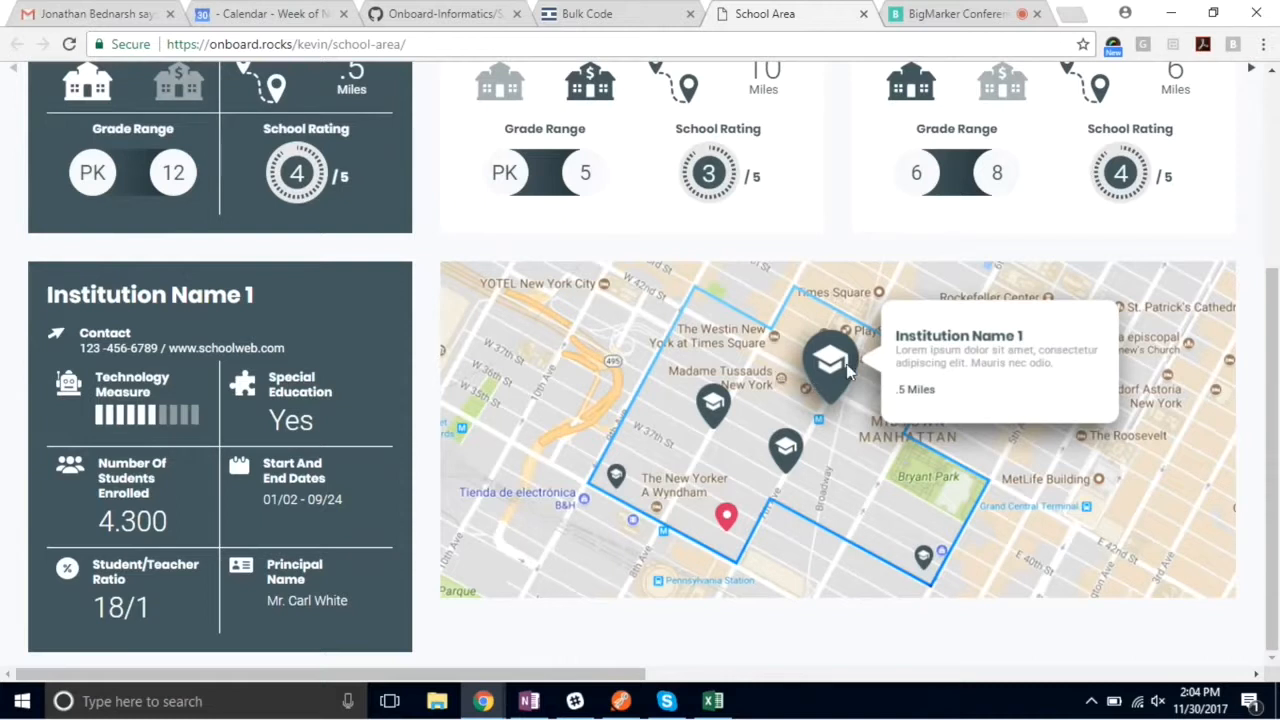
{"action": "mouse_move", "coordinate": [890, 404]}
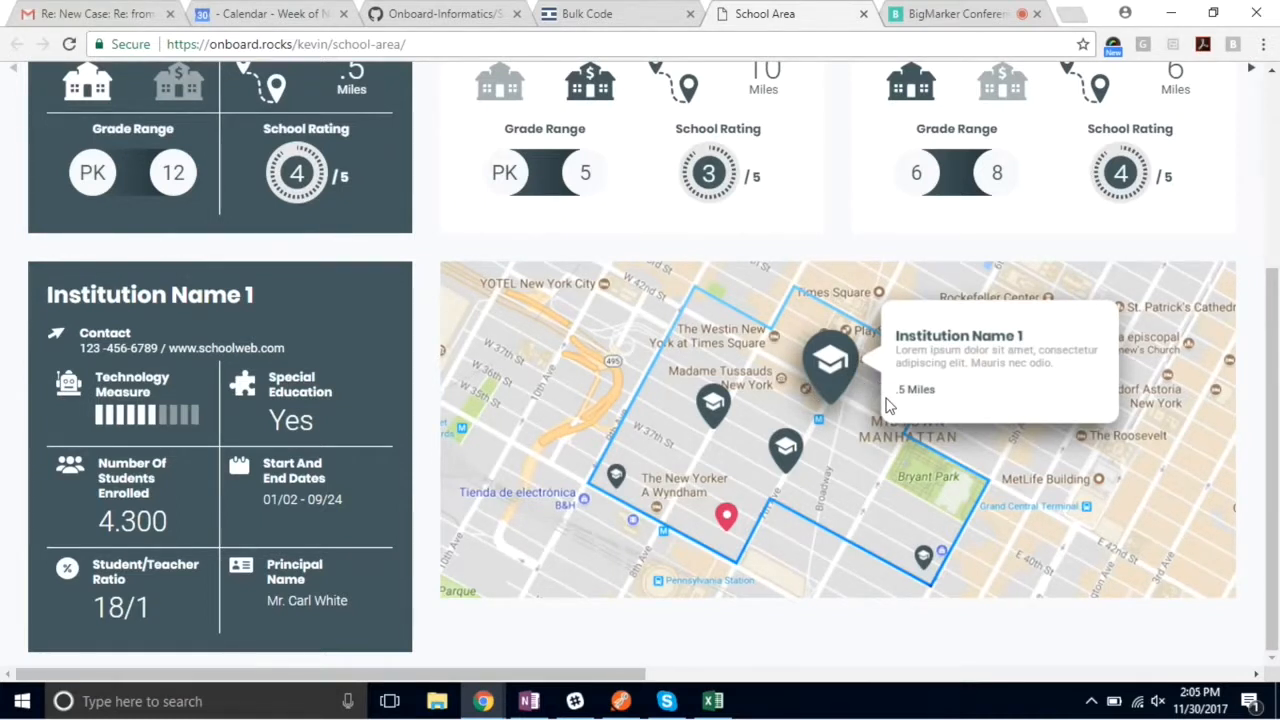
{"action": "mouse_move", "coordinate": [800, 332]}
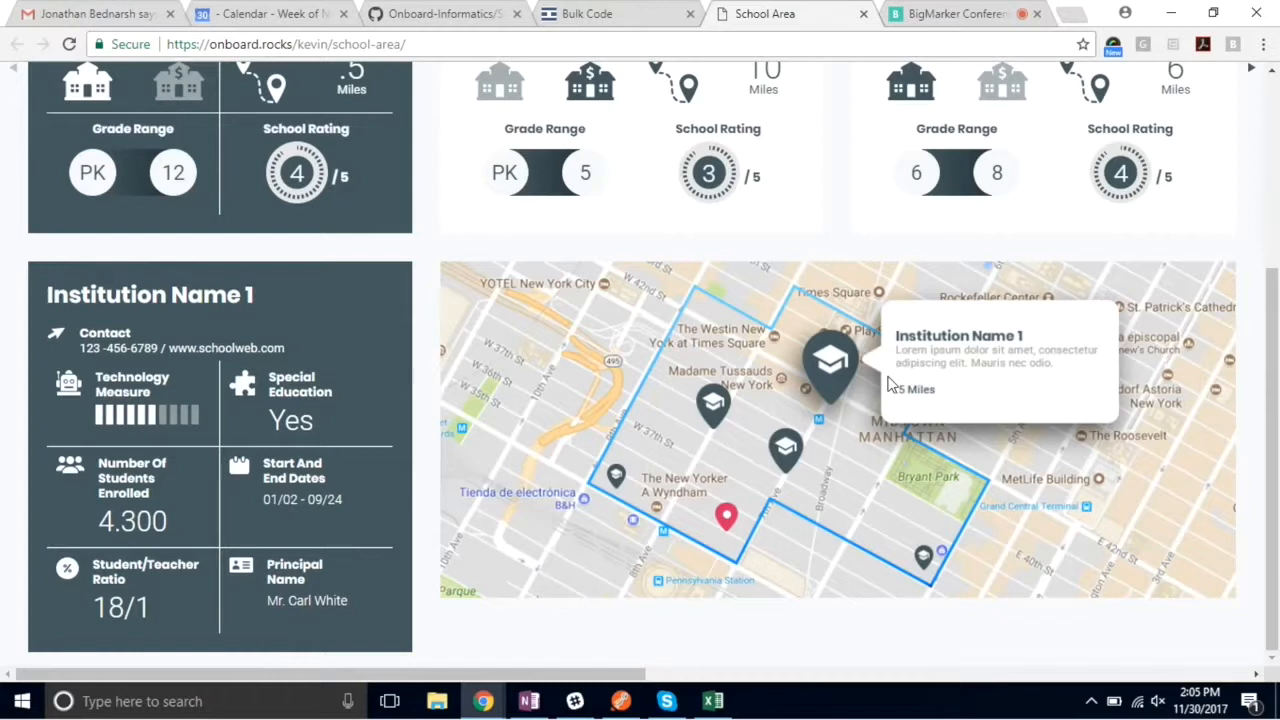
{"action": "mouse_move", "coordinate": [1202, 248]}
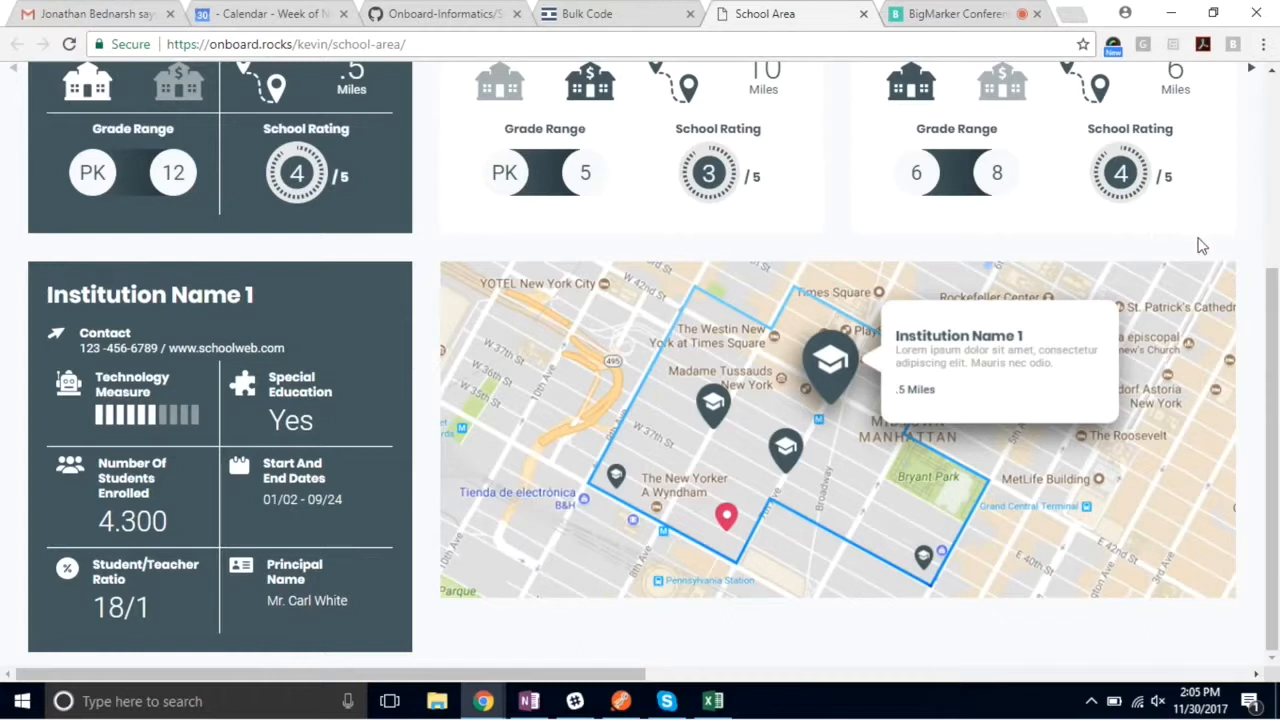
{"action": "scroll", "scroll_direction": "up", "scroll_amount": 3}
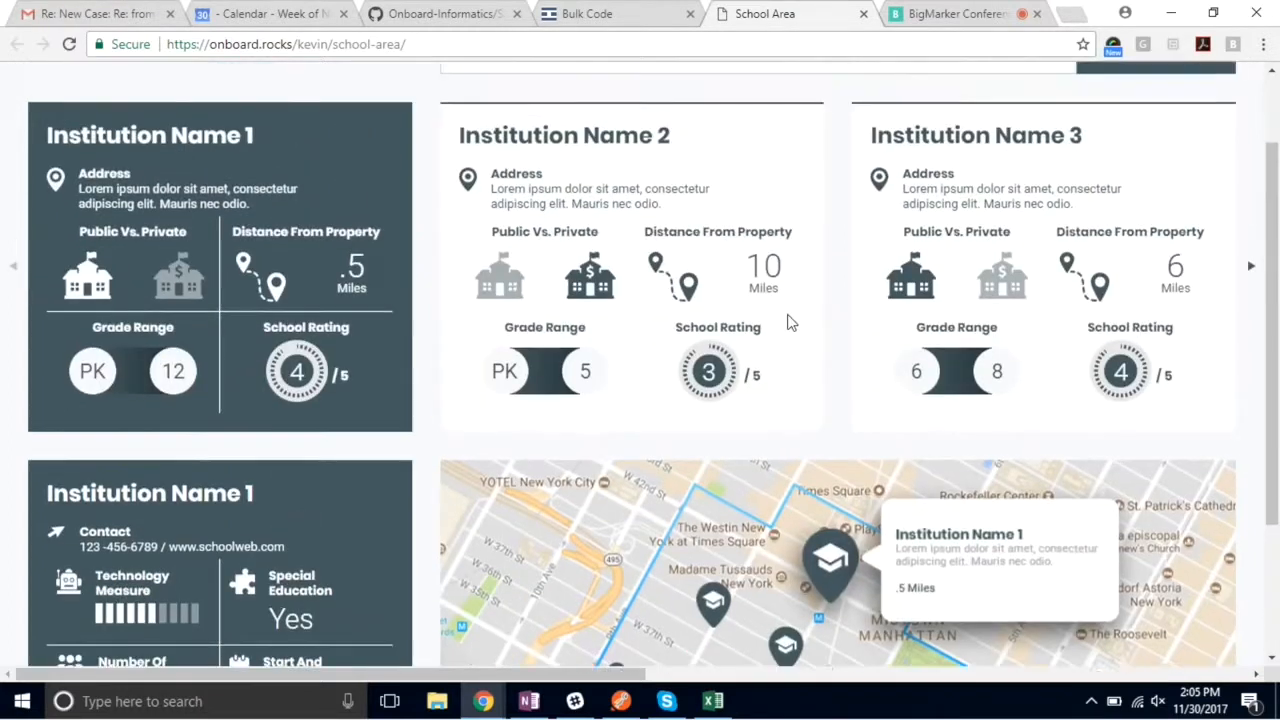
{"action": "scroll", "scroll_direction": "up", "scroll_amount": 3}
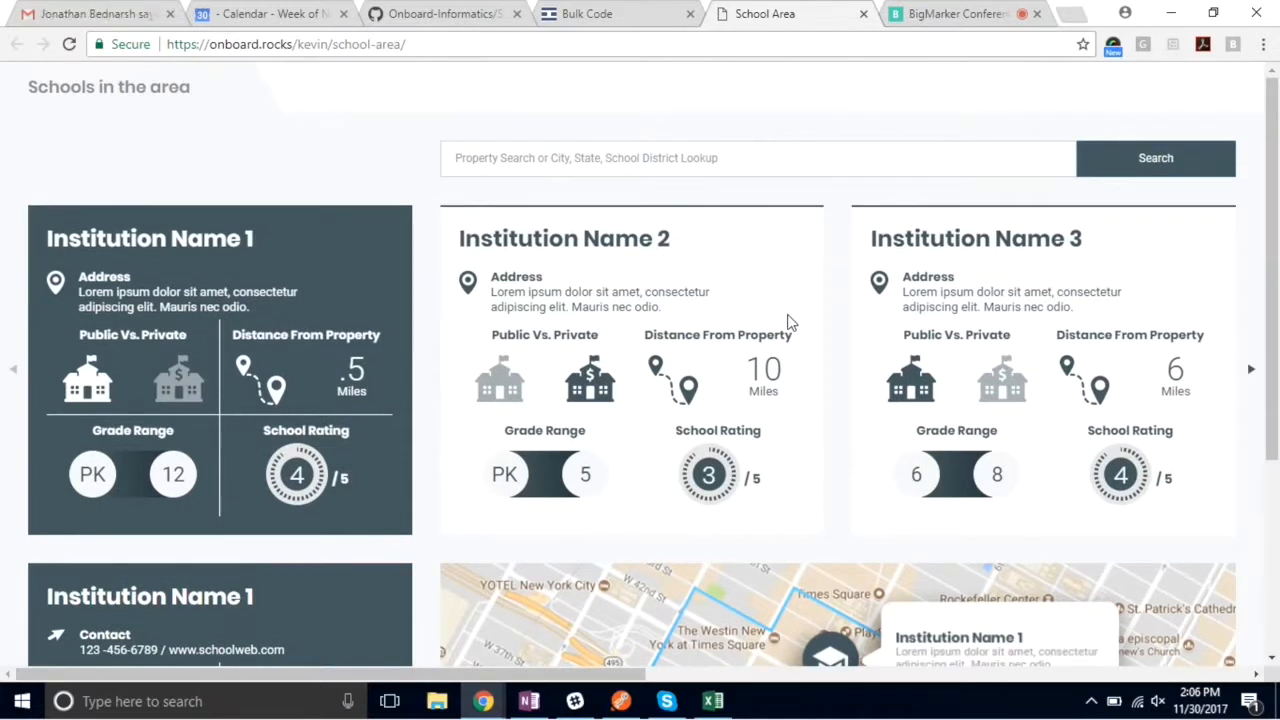
{"action": "left_click", "coordinate": [442, 12]}
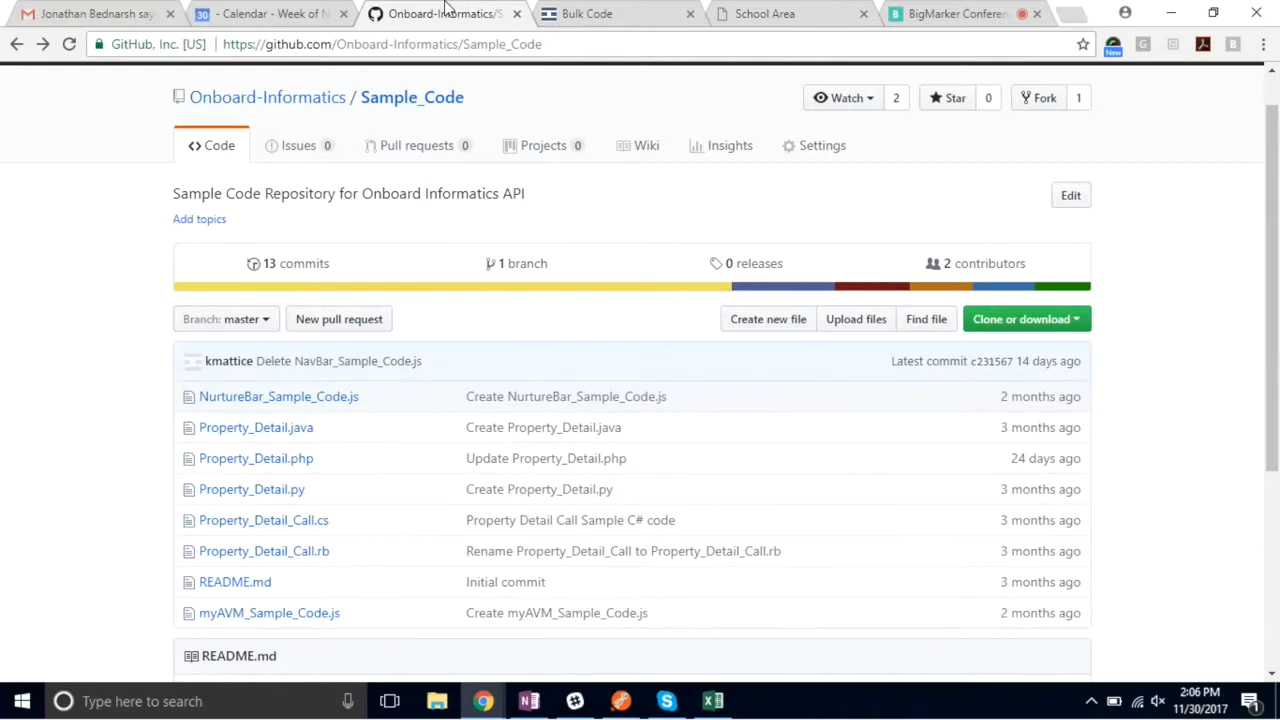
{"action": "left_click", "coordinate": [764, 12]}
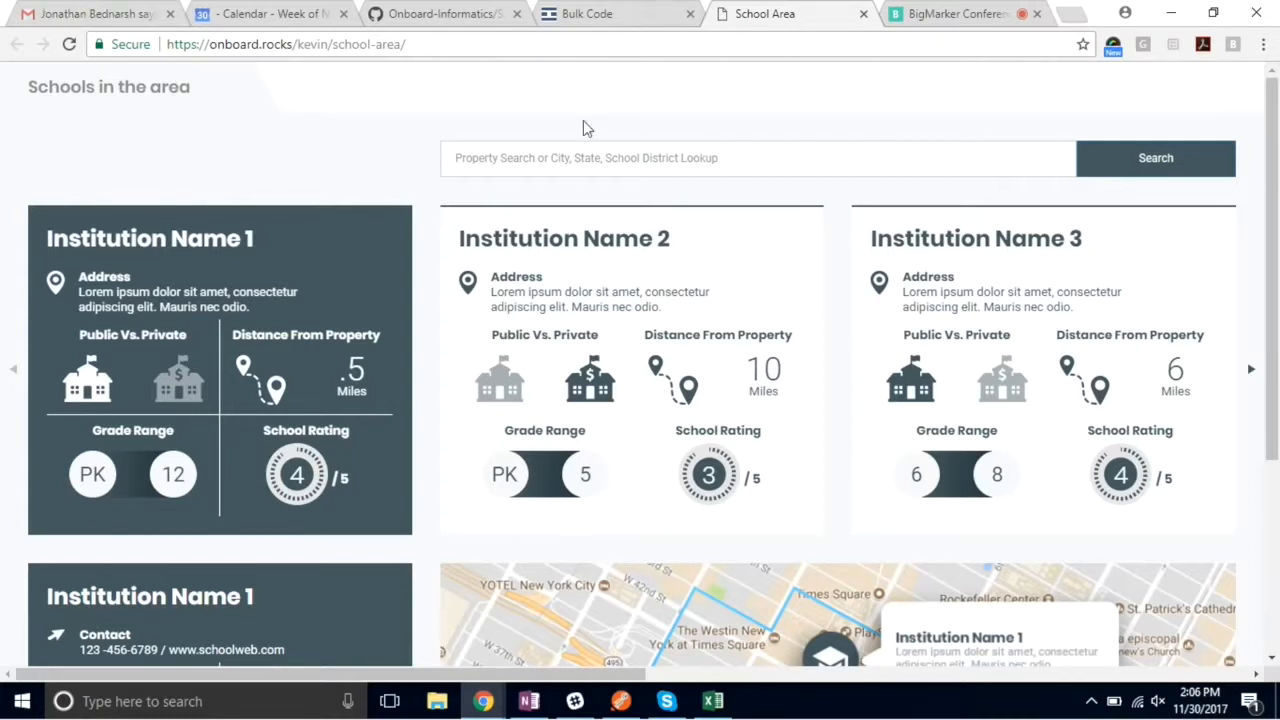
- Switch to the Bulk Code tab showing Onboard's Bulk Data page of datasets
{"action": "left_click", "coordinate": [588, 12]}
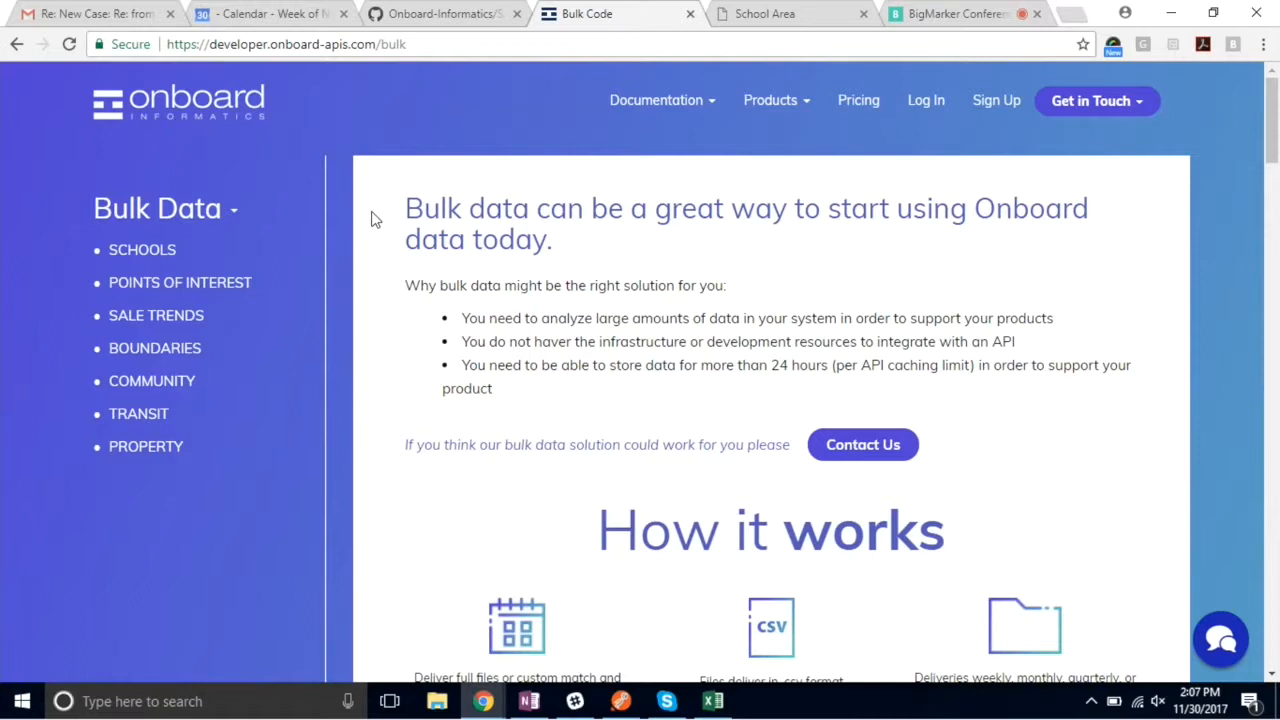
- Dismiss the customer support chat and scroll to the Schools and Points of Interest bulk datasets
{"action": "left_click", "coordinate": [1220, 640]}
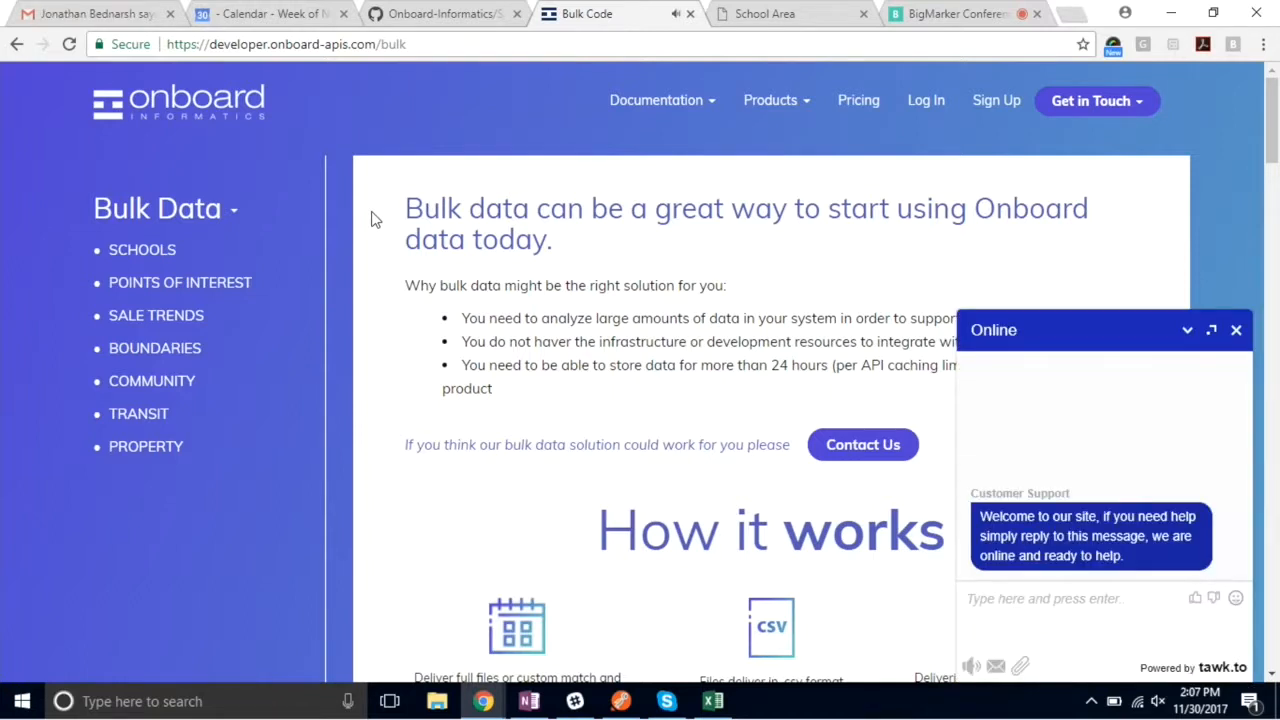
{"action": "mouse_move", "coordinate": [1212, 330]}
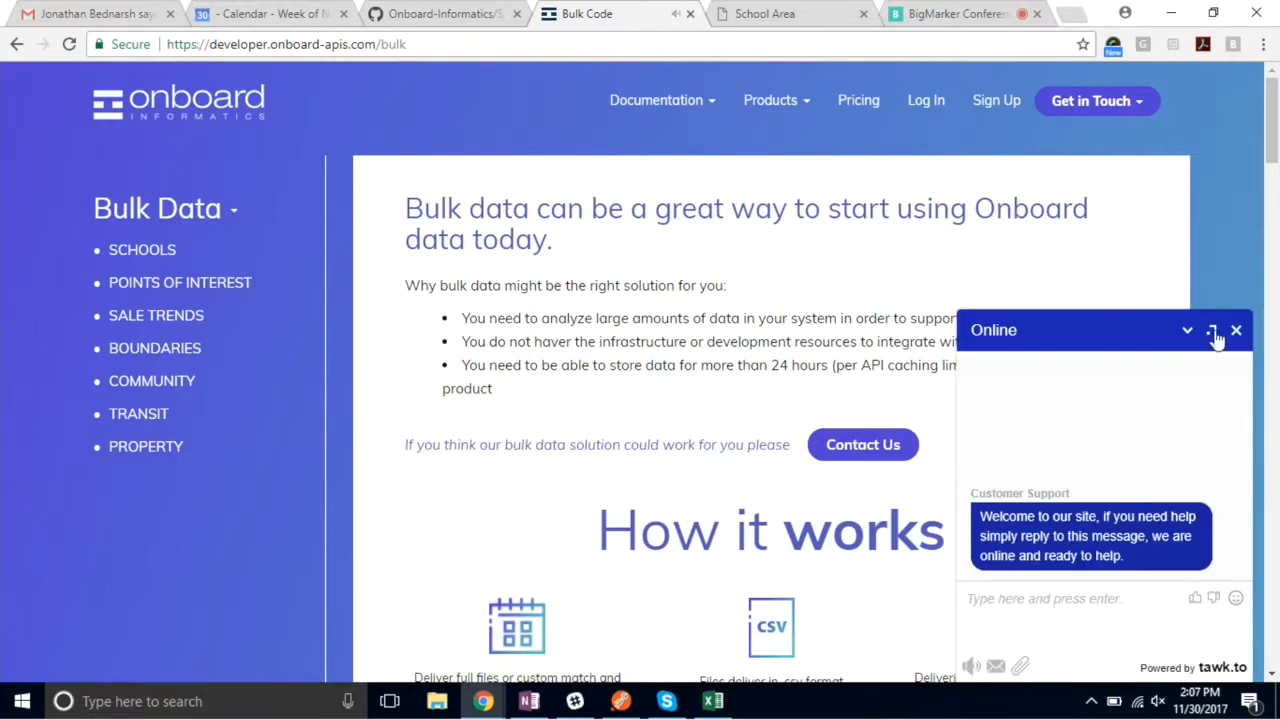
{"action": "left_click", "coordinate": [1212, 330]}
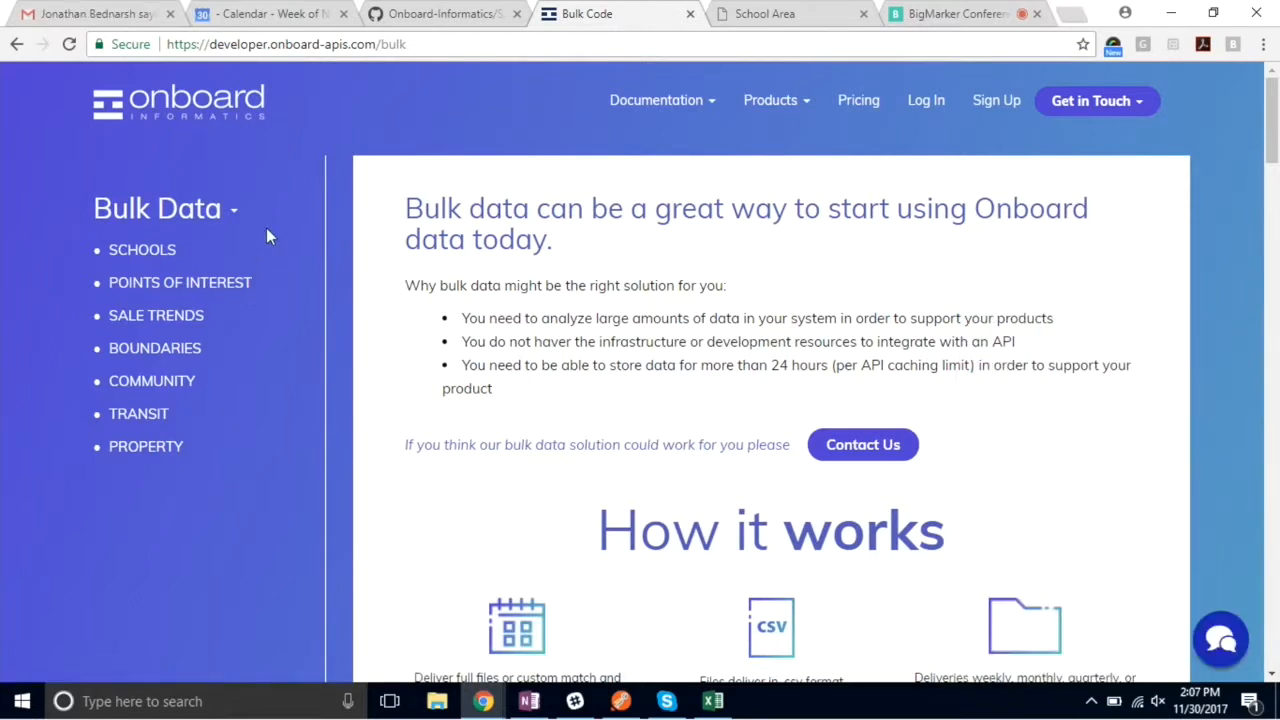
{"action": "scroll", "scroll_direction": "down", "scroll_amount": 3}
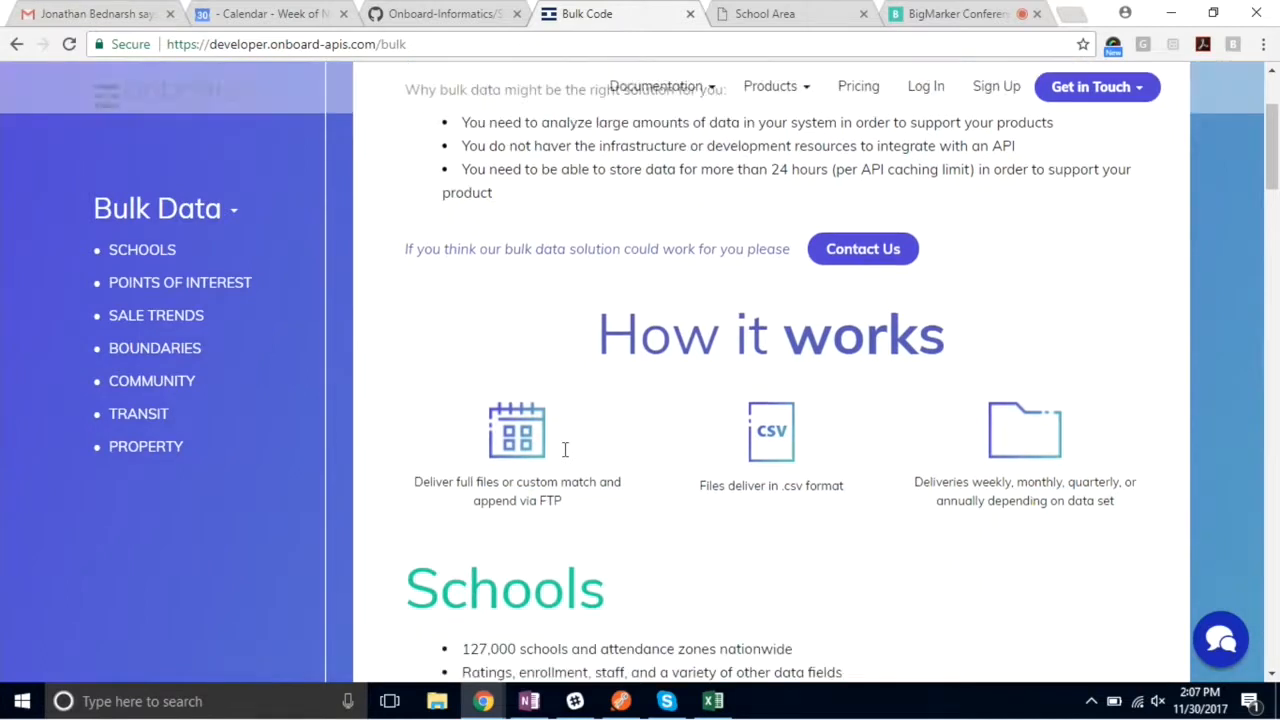
{"action": "scroll", "scroll_direction": "down", "scroll_amount": 3}
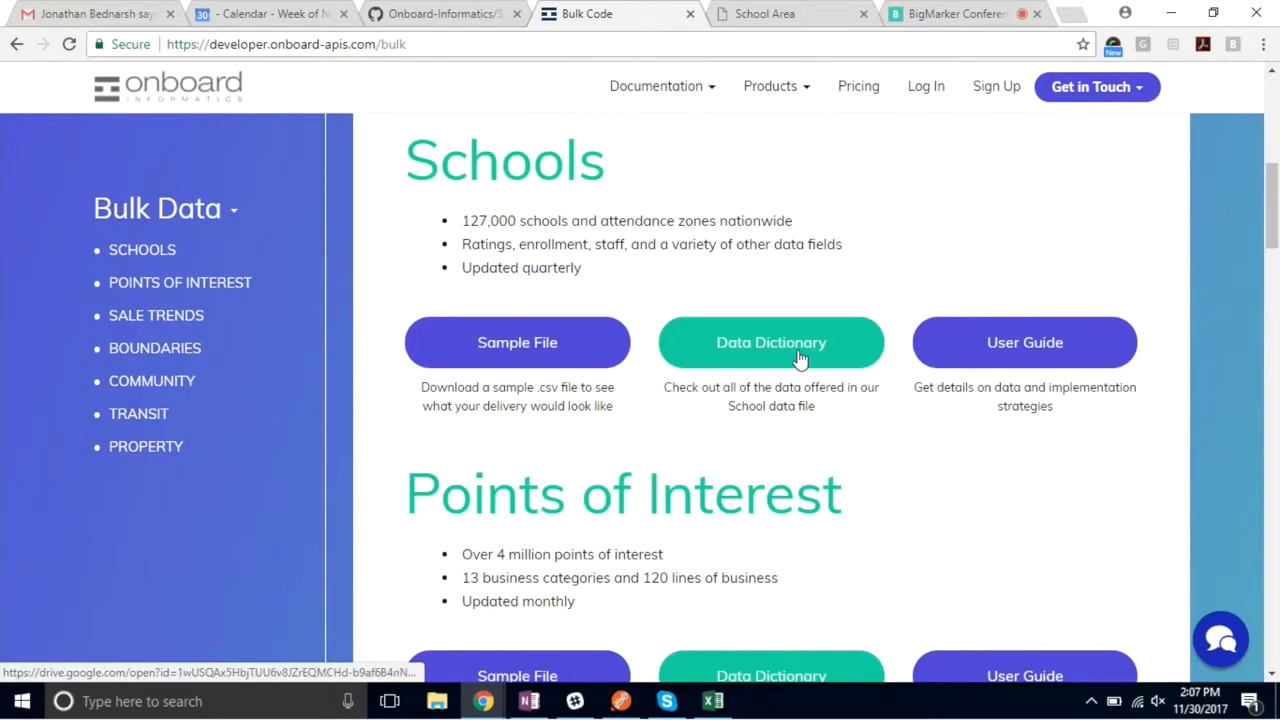
{"action": "mouse_move", "coordinate": [968, 412]}
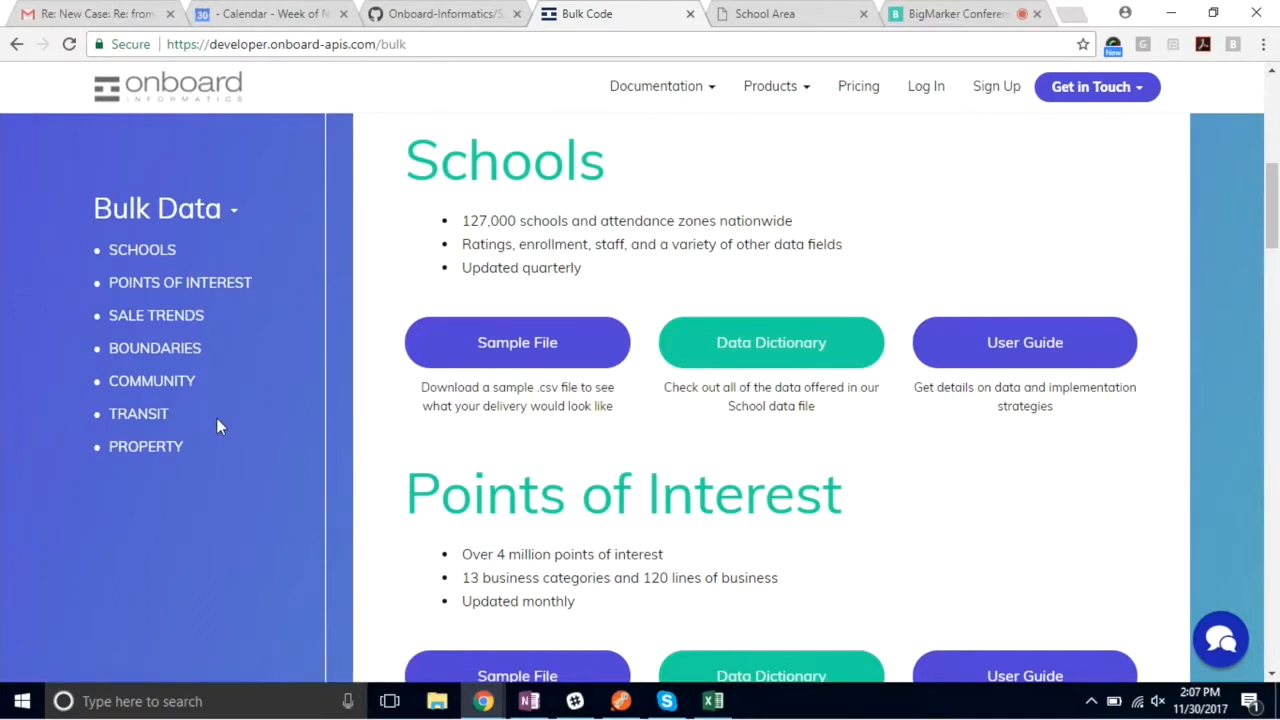
{"action": "mouse_move", "coordinate": [470, 468]}
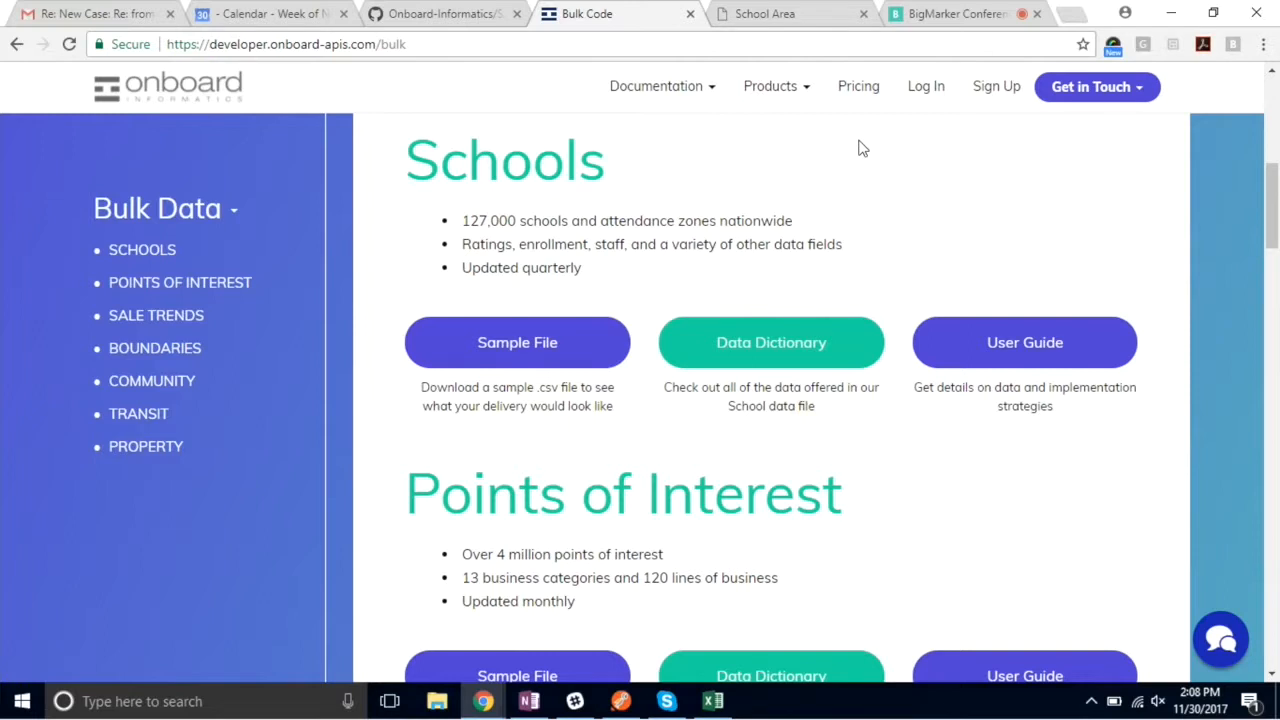
- Return to the BigMarker webinar screen-sharing room
{"action": "left_click", "coordinate": [944, 12]}
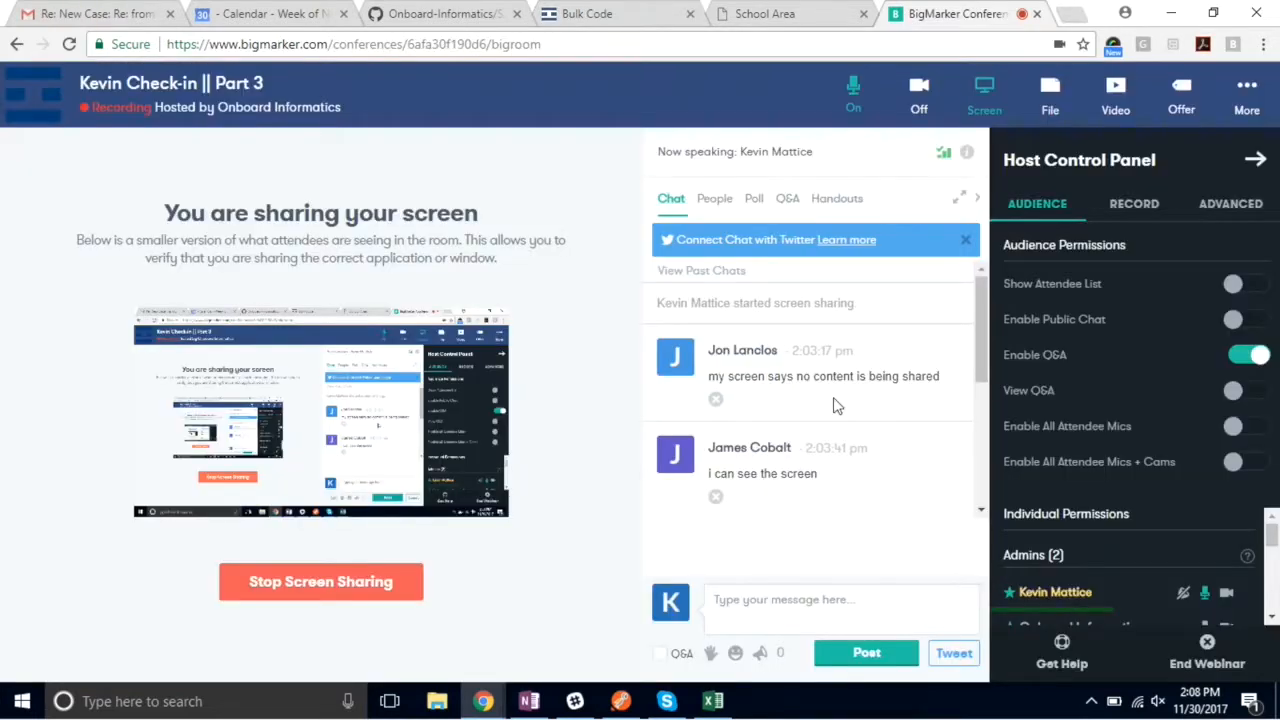